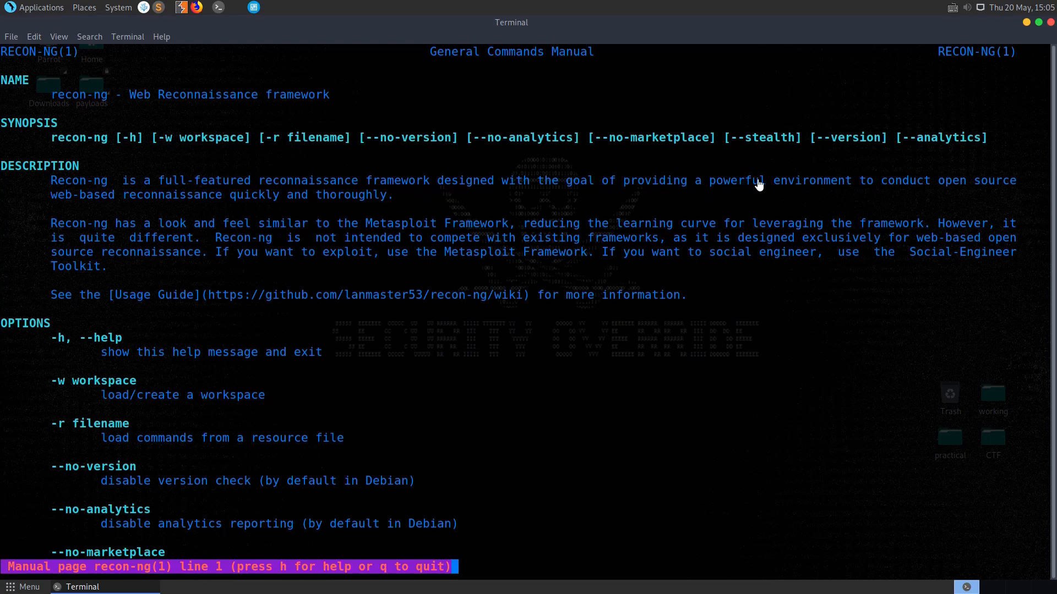
pyautogui.moveTo(124, 197)
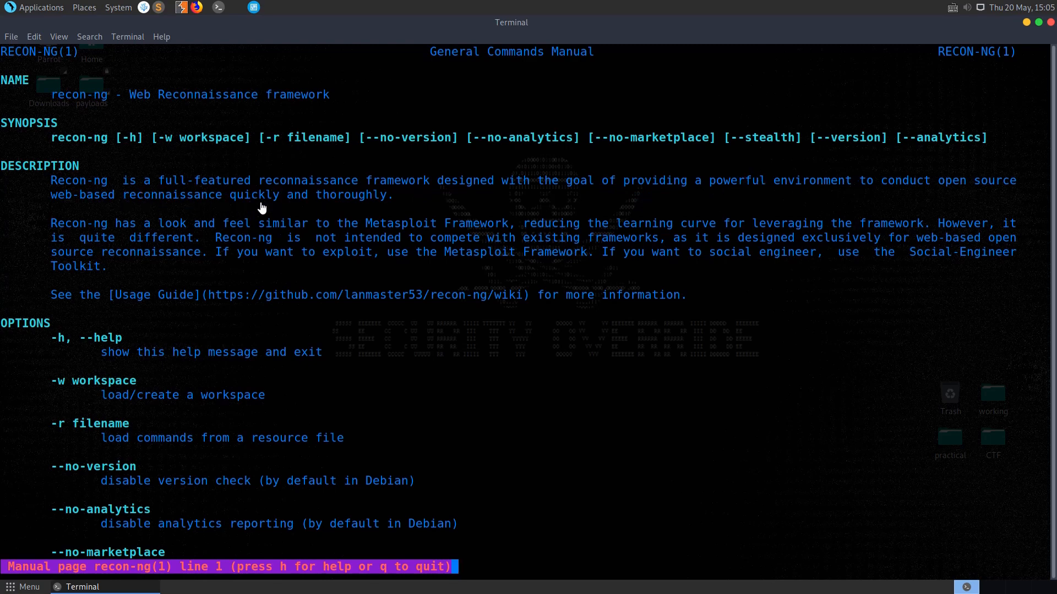
pyautogui.moveTo(390, 232)
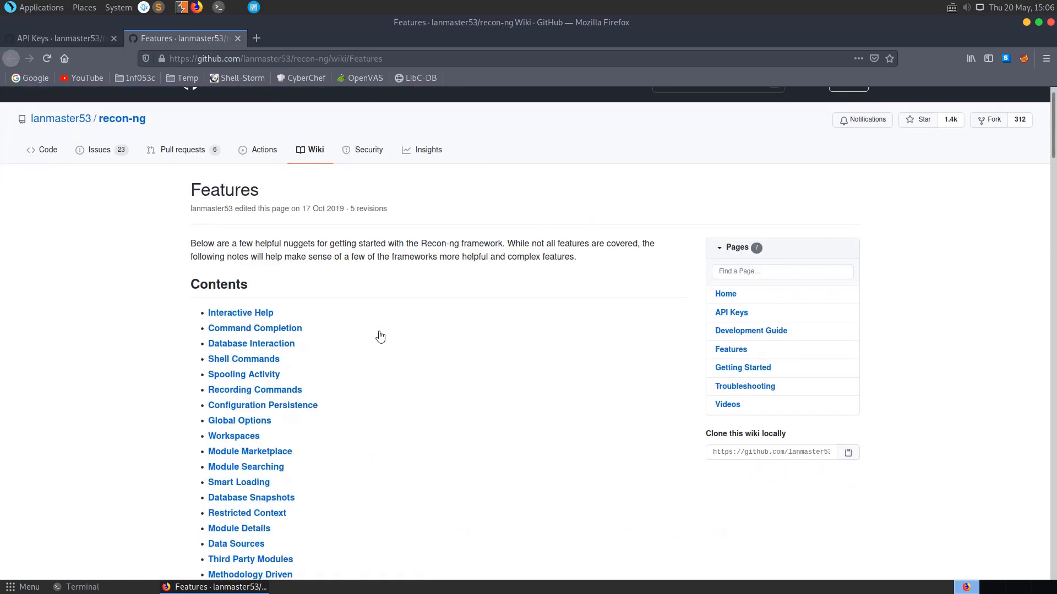
# Jump to the Spooling Activity section of the Features page, then switch to the API Keys wiki page
pyautogui.scroll(-3)
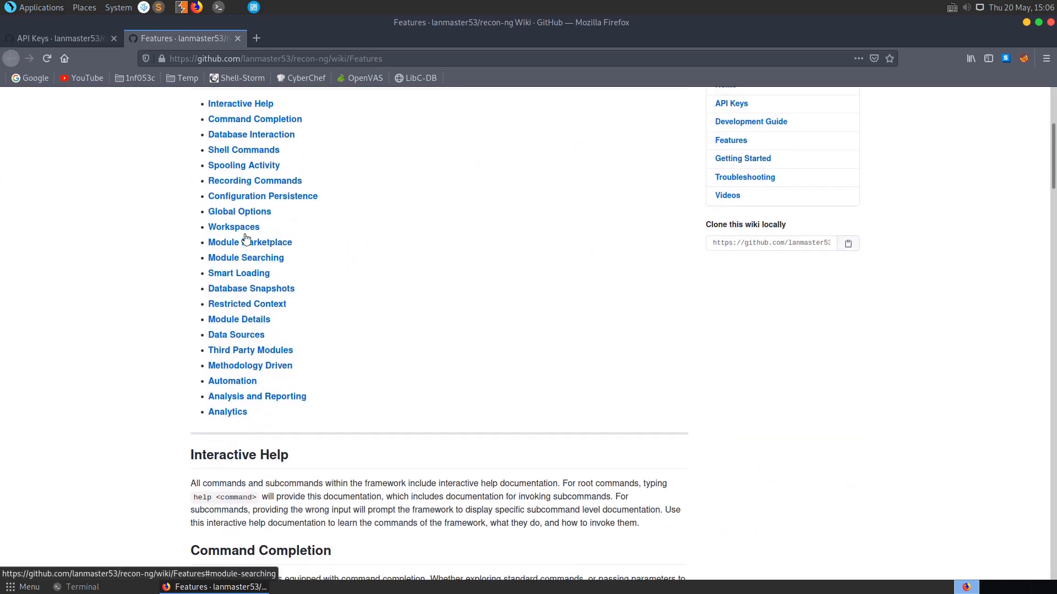
pyautogui.click(243, 165)
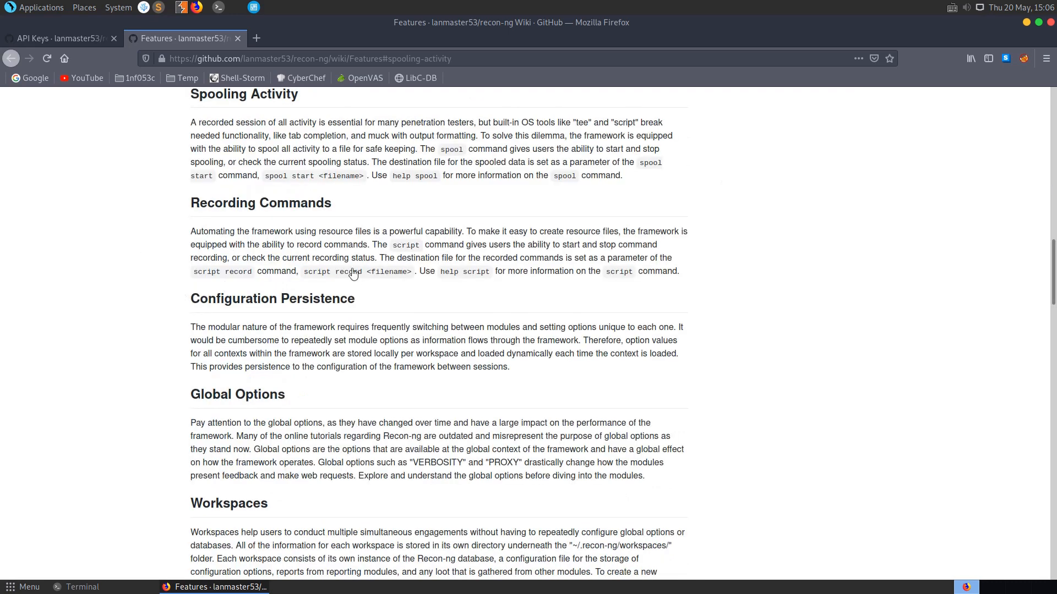
pyautogui.click(54, 38)
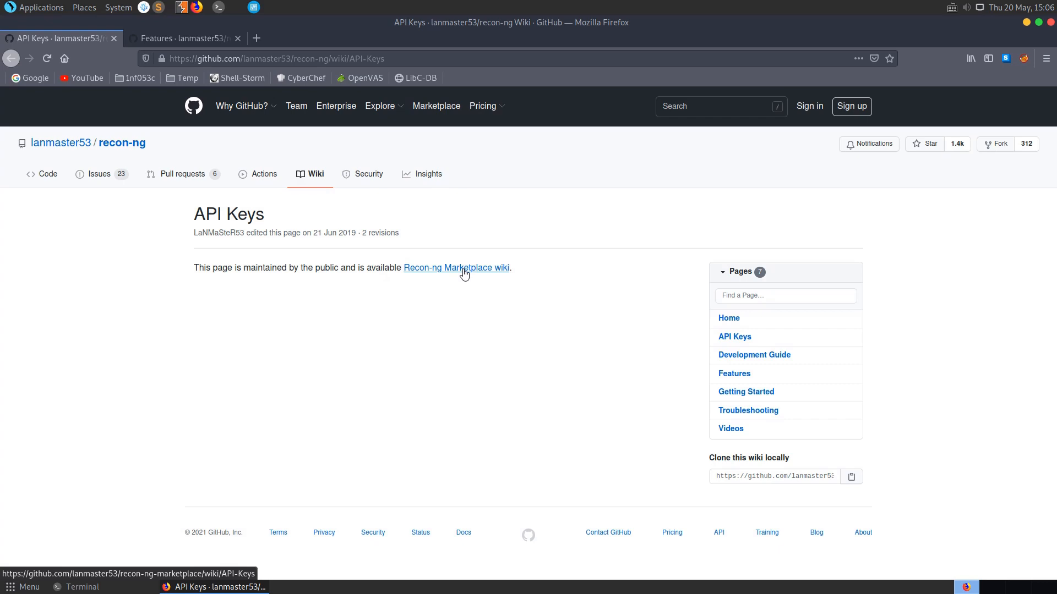
# Read through the Marketplace wiki's API Keys guide list, then return to the Features page
pyautogui.click(455, 268)
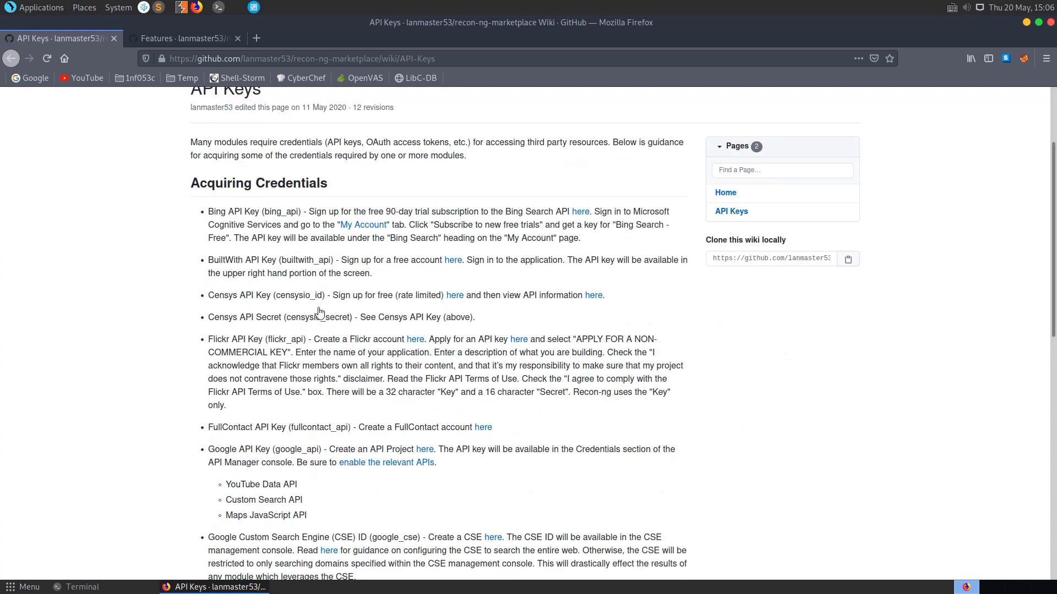
pyautogui.scroll(-3)
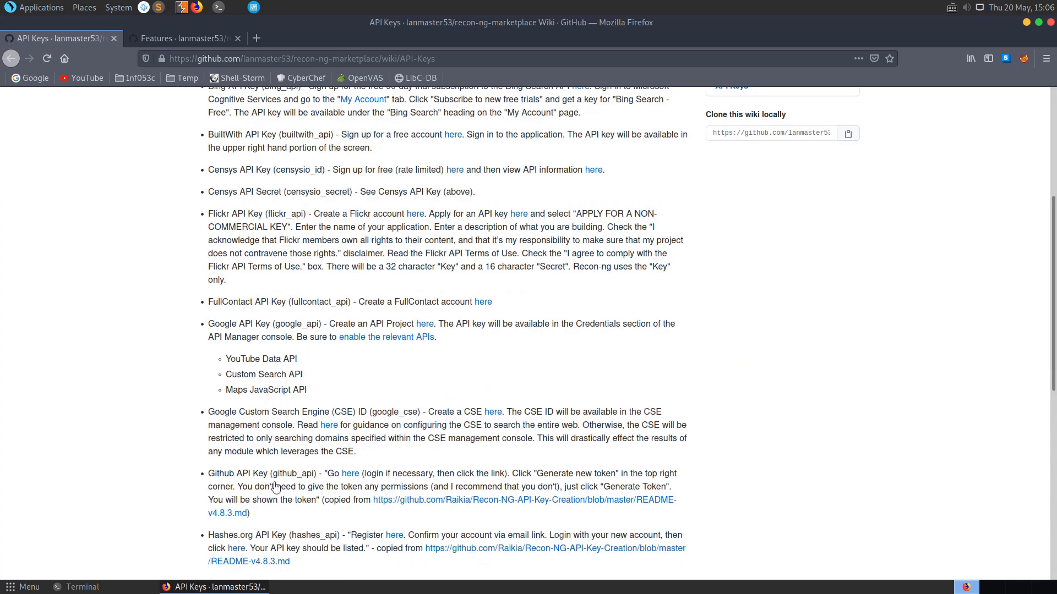
pyautogui.scroll(-3)
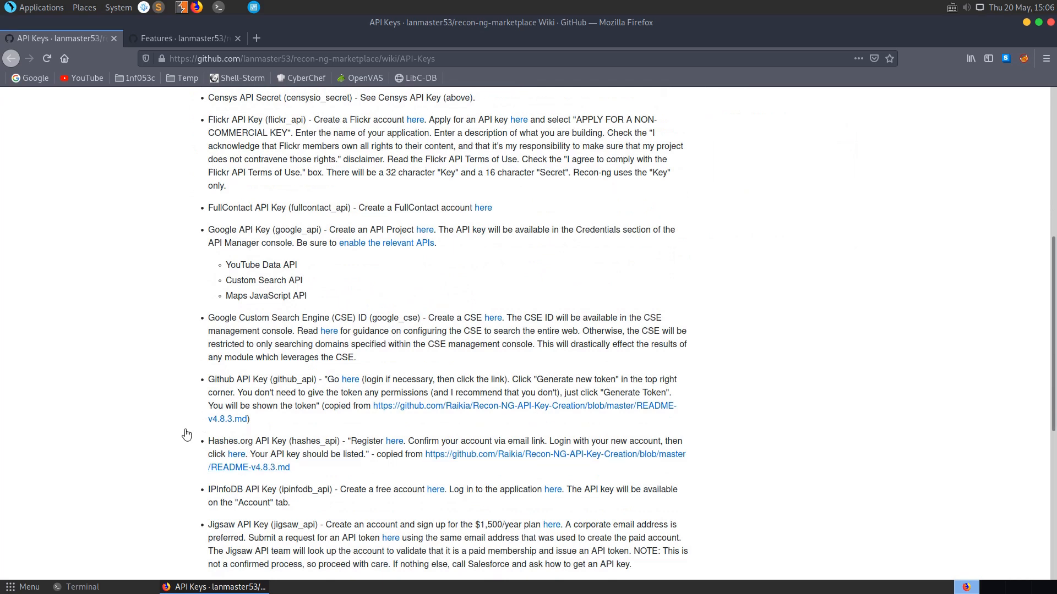
pyautogui.scroll(-3)
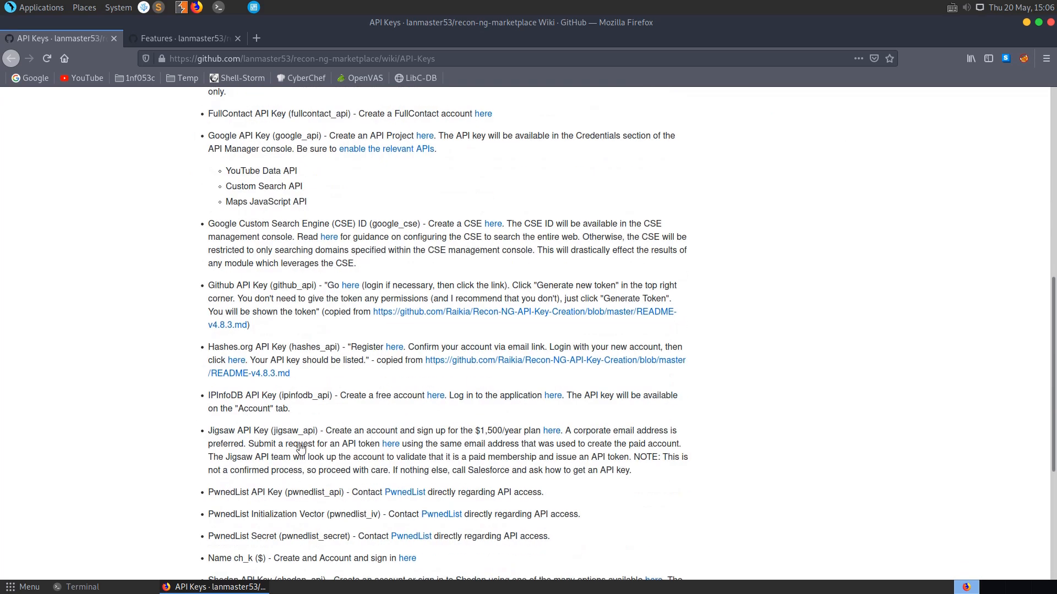
pyautogui.scroll(-3)
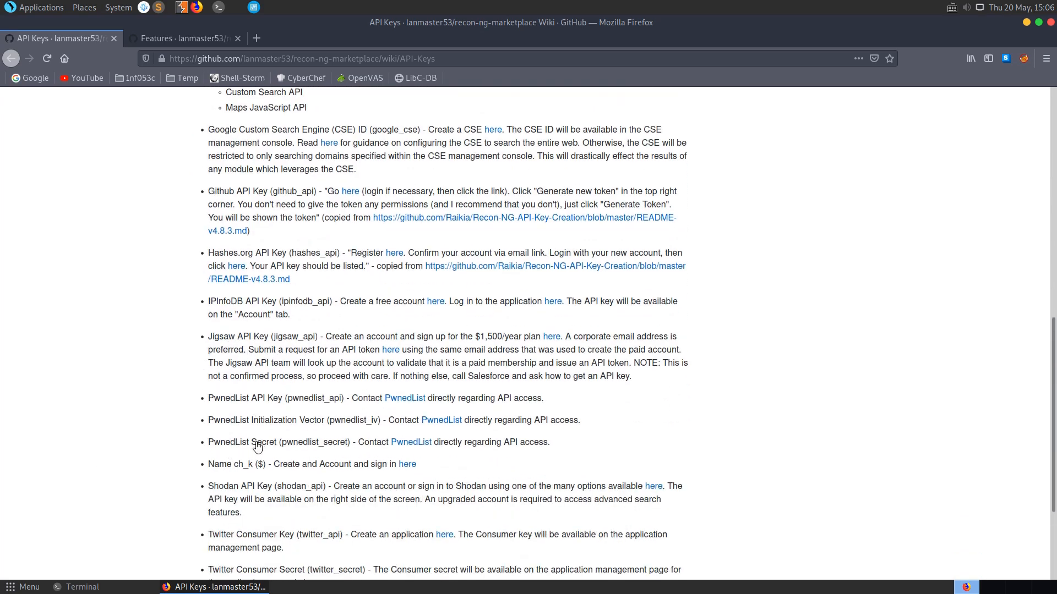
pyautogui.scroll(-3)
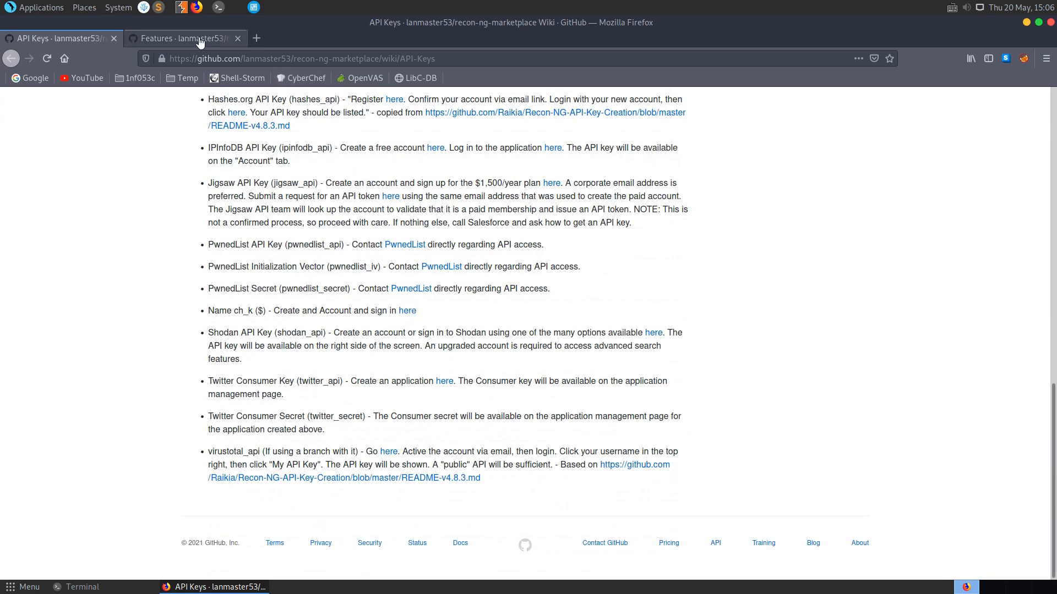
pyautogui.click(185, 38)
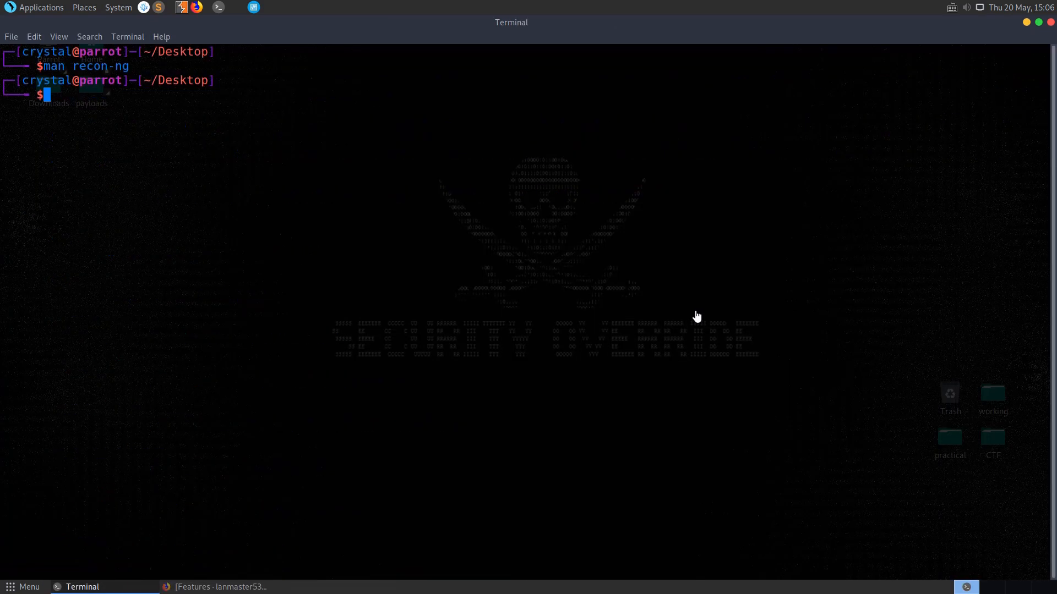
# Launch recon-ng v5.1.1 from the terminal and show its help listing of framework commands
pyautogui.write('recon-ng')
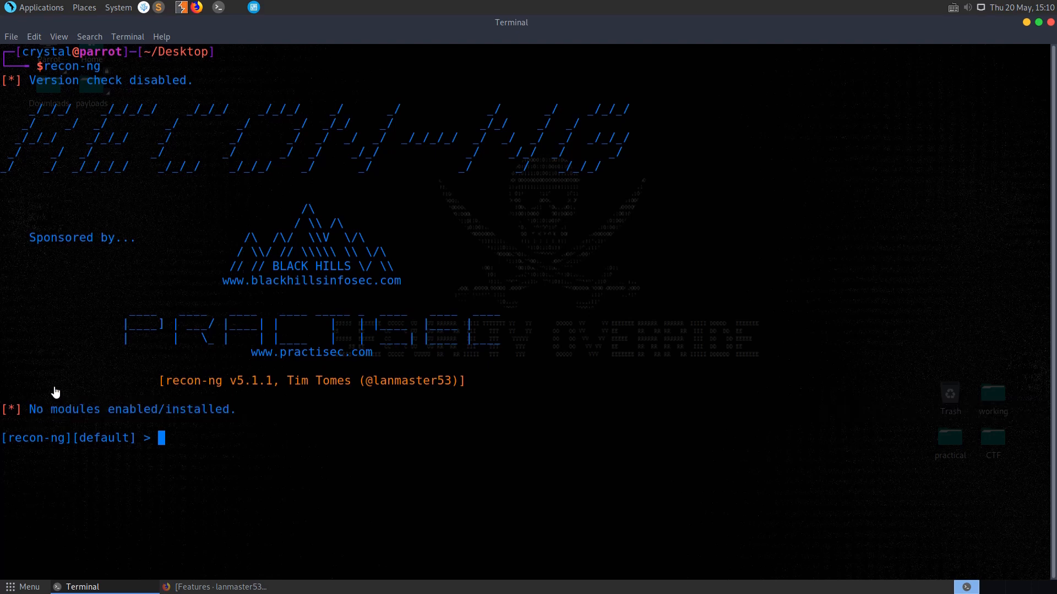
pyautogui.moveTo(50, 390)
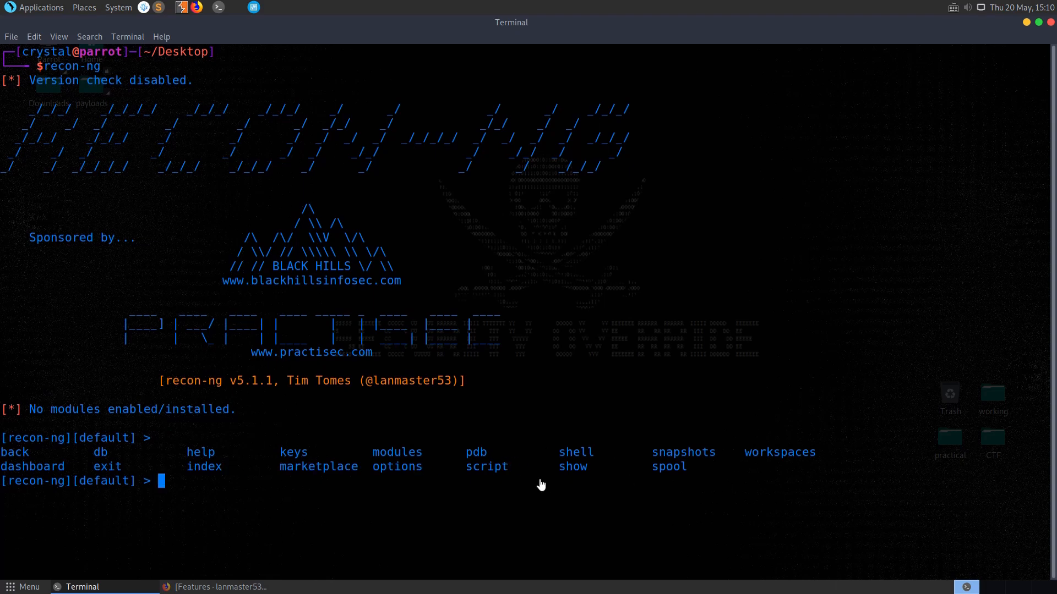
pyautogui.moveTo(337, 457)
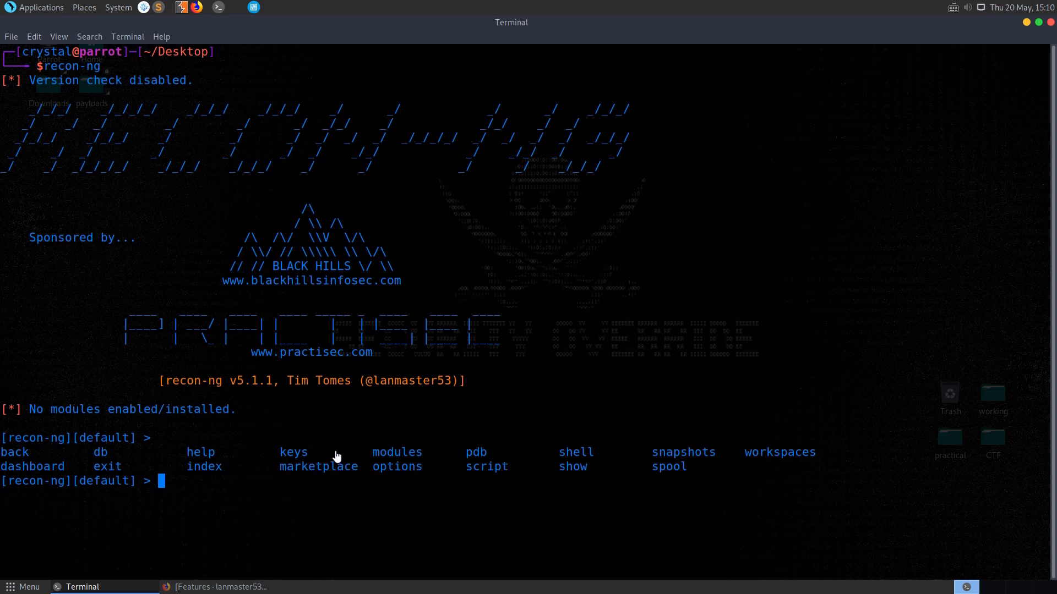
pyautogui.write('dashboar')
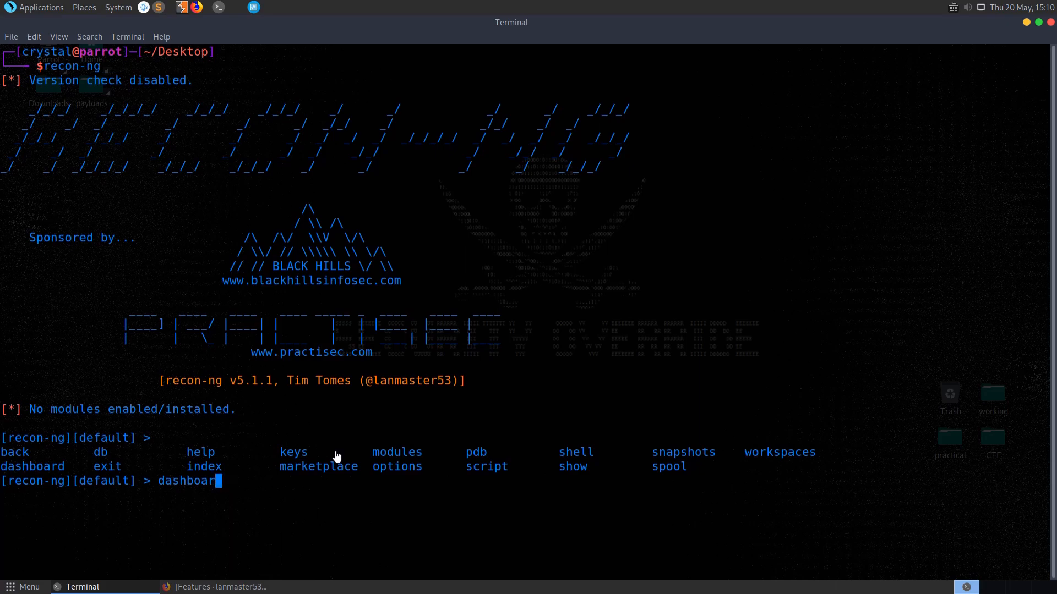
pyautogui.write('help')
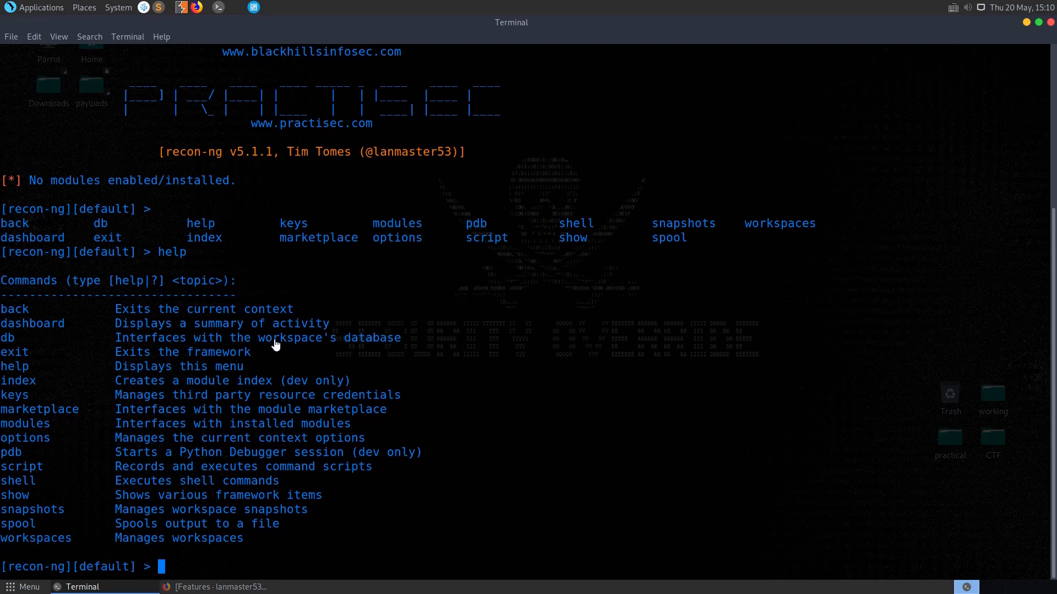
# Show 'help' and 'help marketplace' output, highlight the usage syntax, and begin a 'marketplace info' command
pyautogui.write('help marketplace')
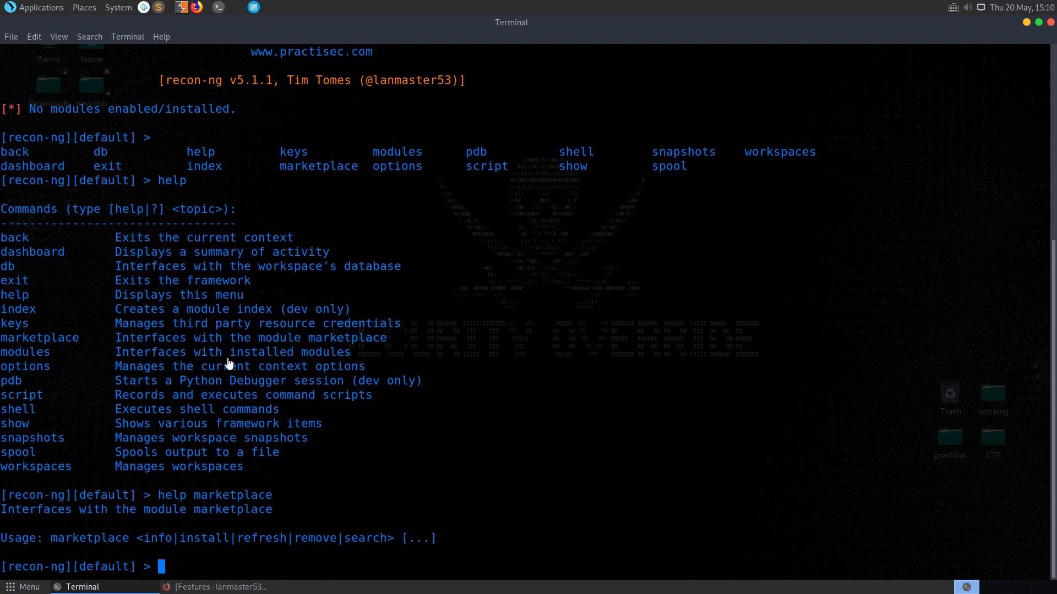
pyautogui.moveTo(52, 538); pyautogui.dragTo(287, 538)
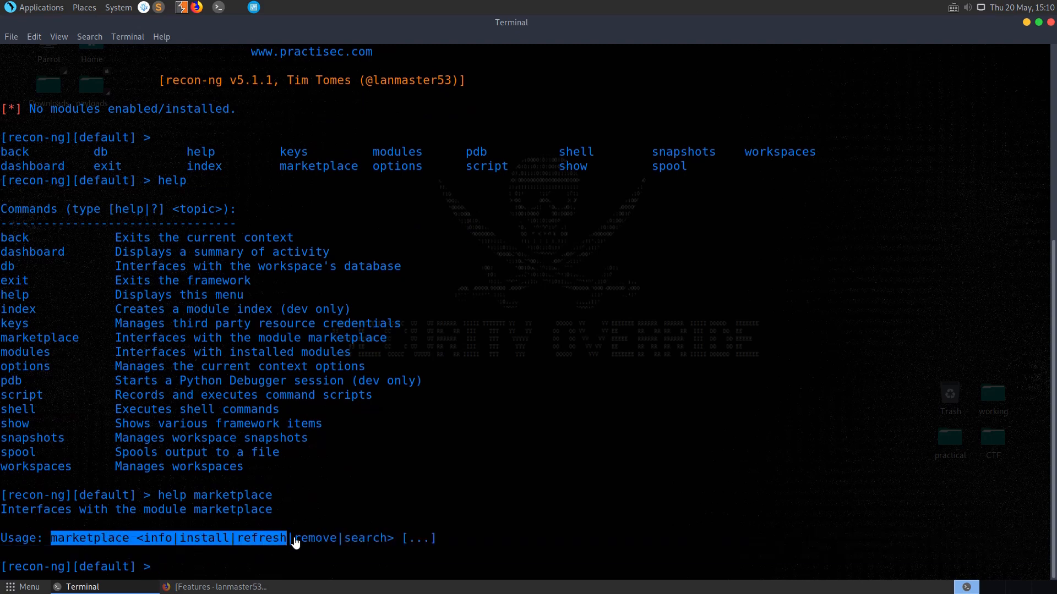
pyautogui.write('ma')
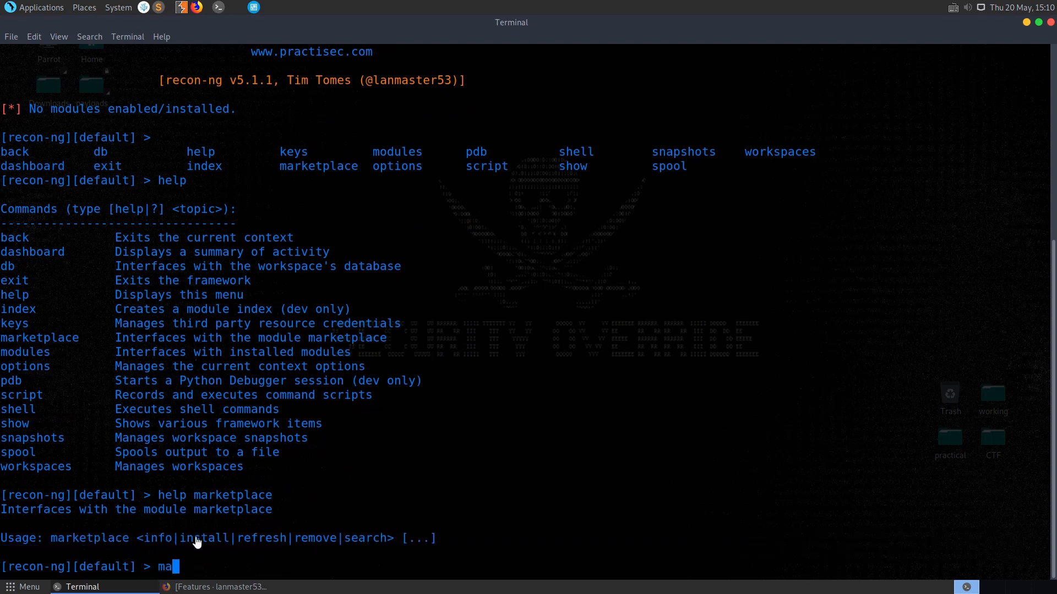
pyautogui.write('rketplace inf')
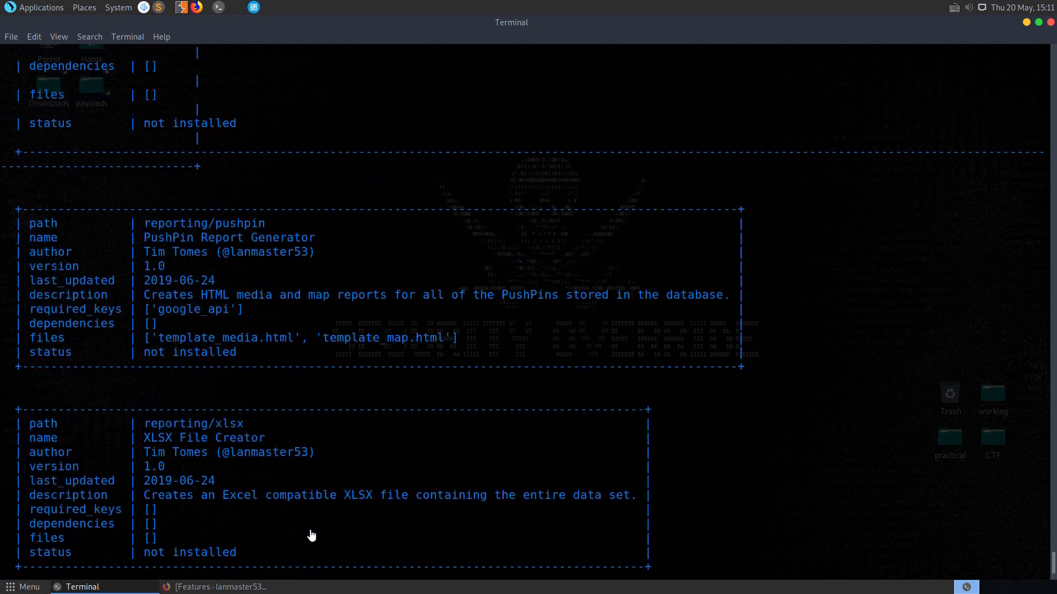
# Scroll through the 'marketplace info all' module tables down to the XML Report Generator
pyautogui.scroll(-3)
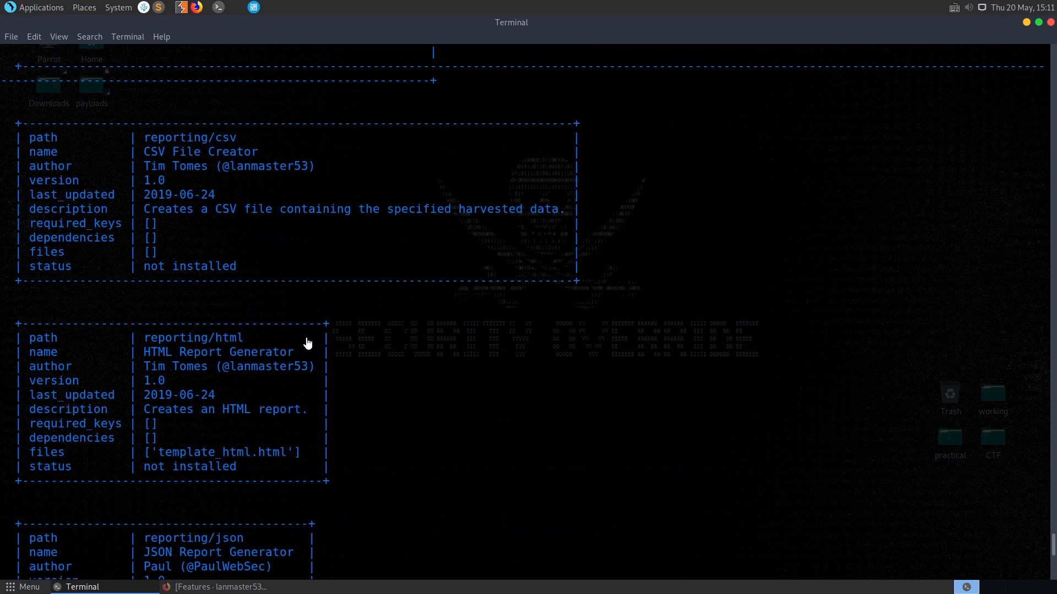
pyautogui.scroll(-3)
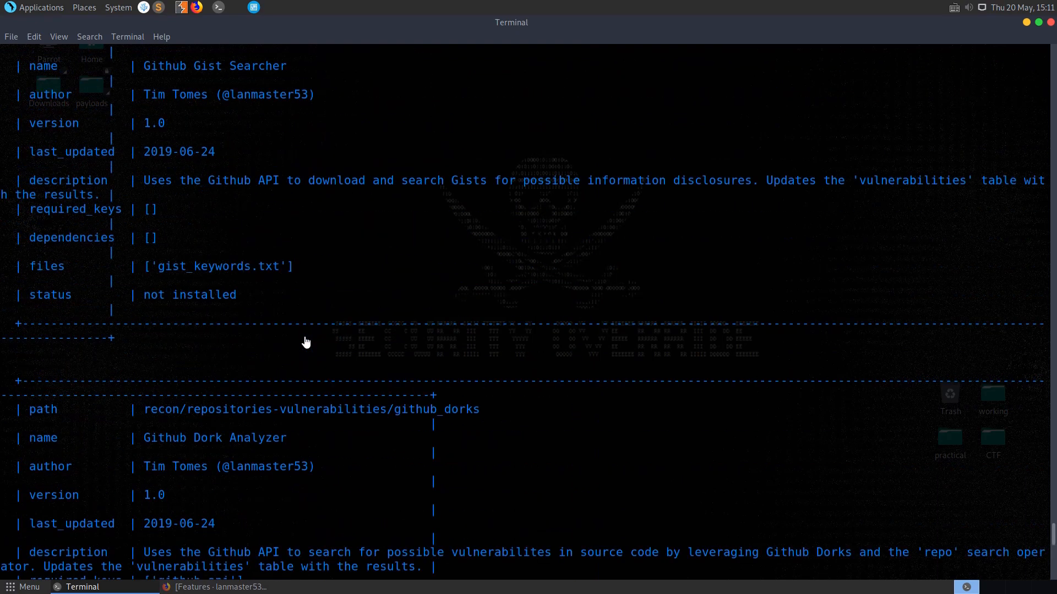
pyautogui.scroll(-3)
pyautogui.write('marketplace')
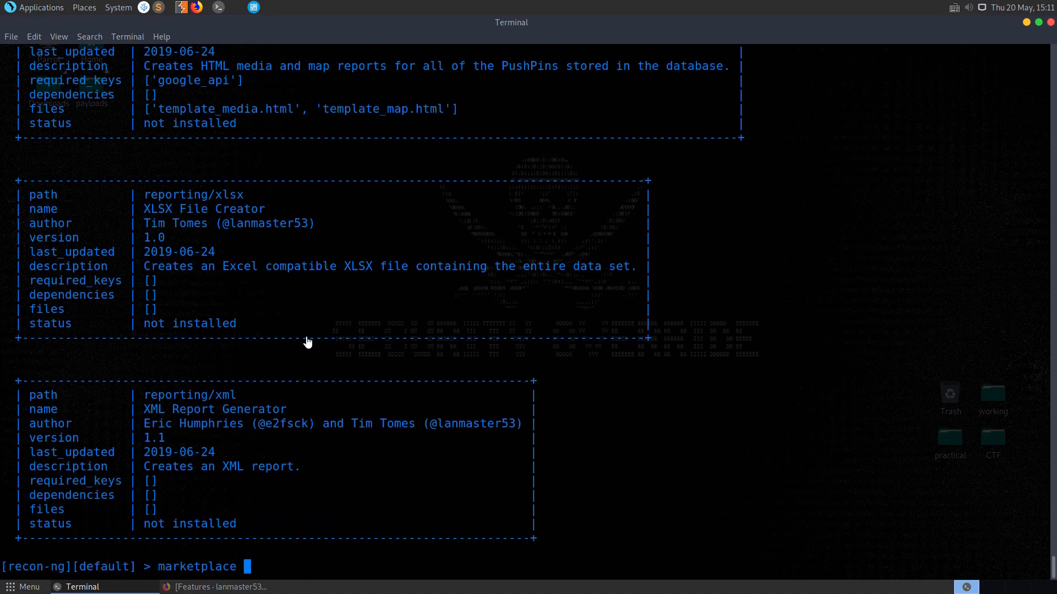
pyautogui.scroll(-3)
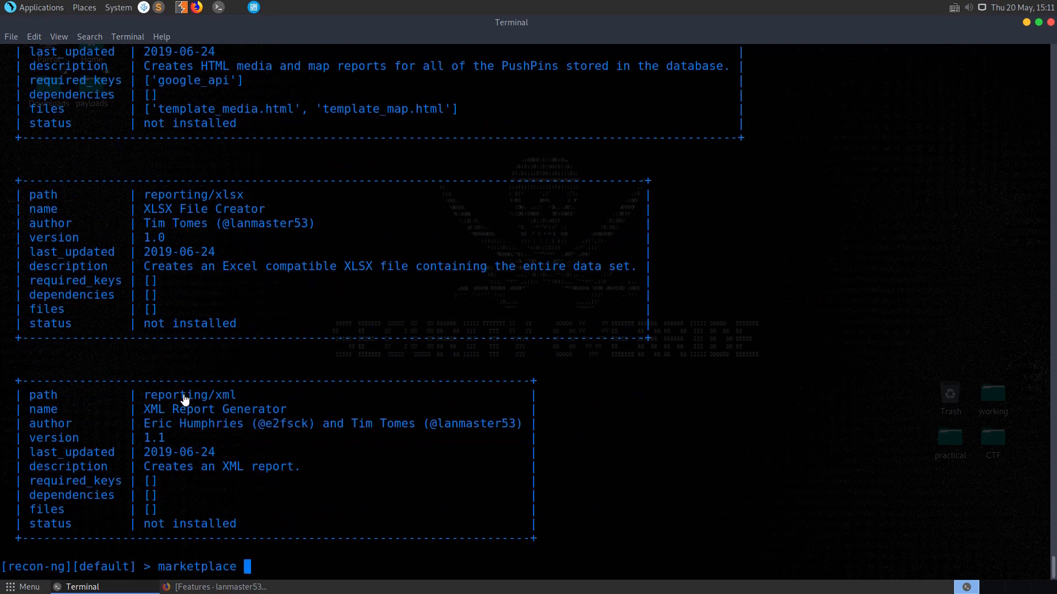
# Run 'marketplace install reporting/xml' to install the XML reporting module
pyautogui.write('ins')
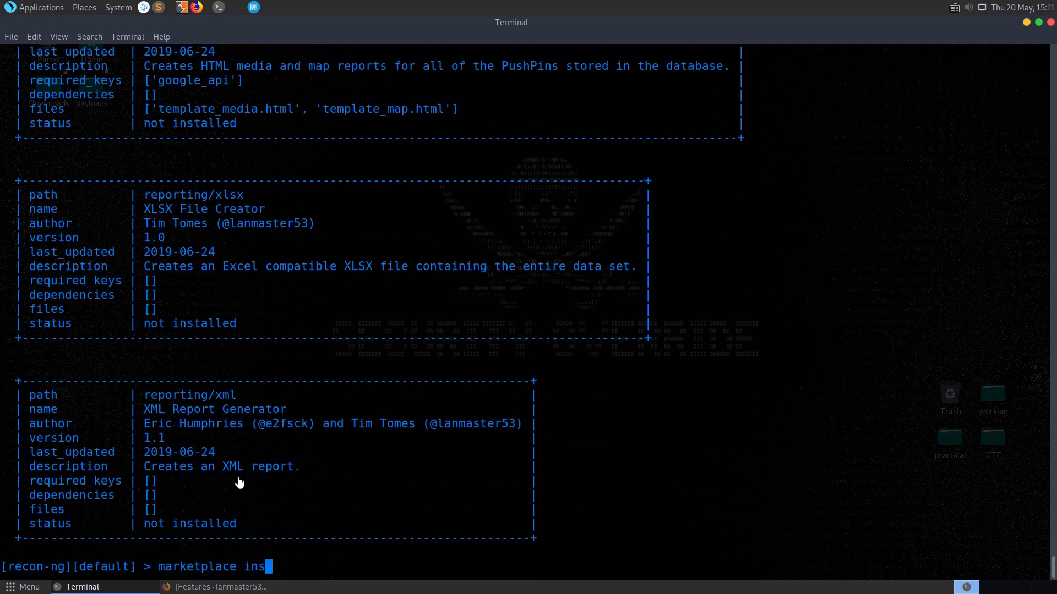
pyautogui.write('tall reporting/xml')
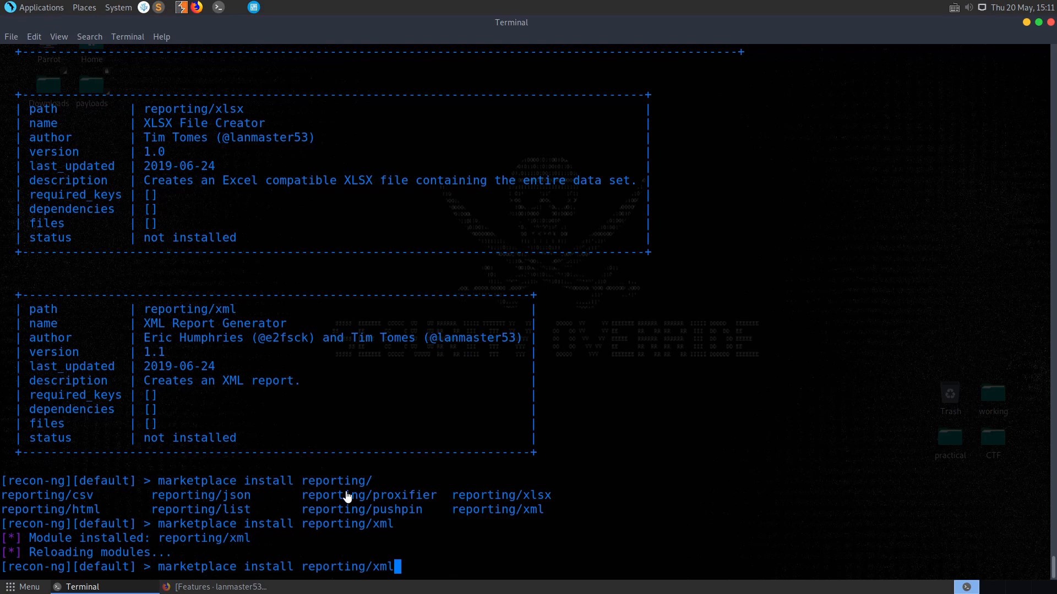
pyautogui.write('all')
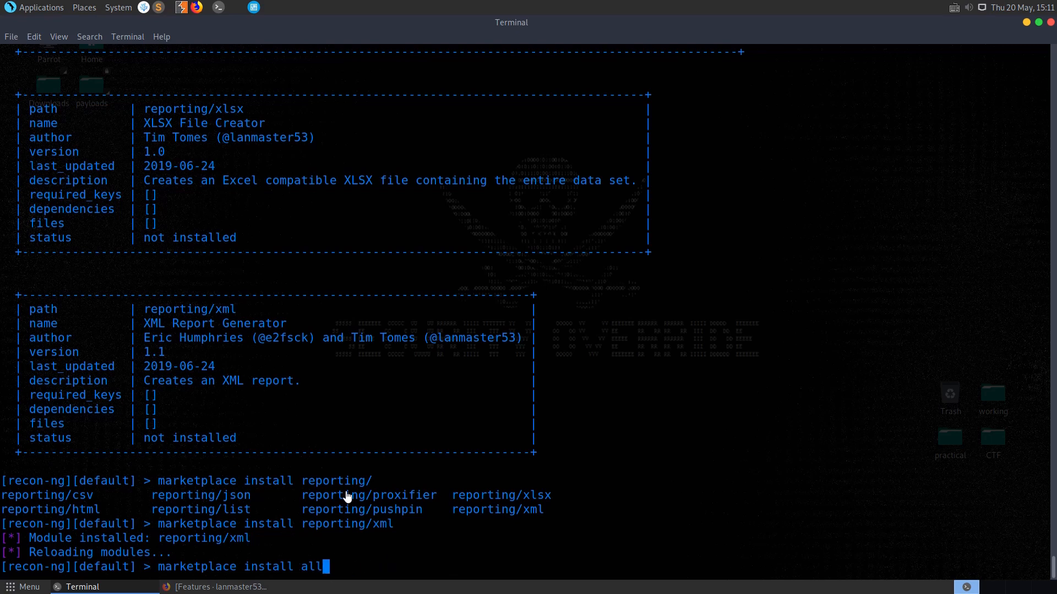
# Run 'marketplace install all' and follow the installation output with its API key and dependency warnings
pyautogui.press('Return')
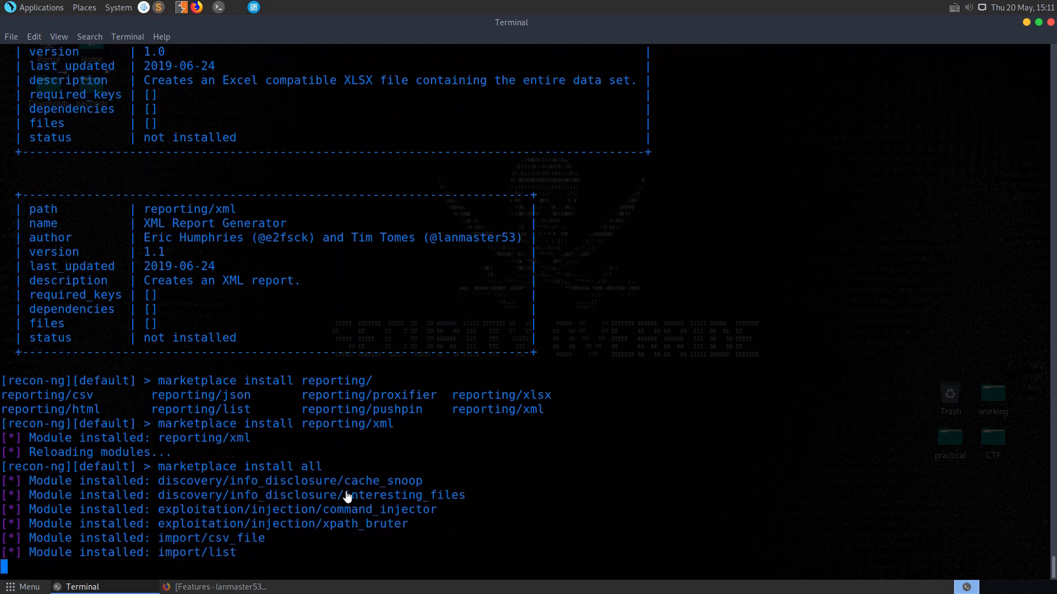
pyautogui.scroll(-3)
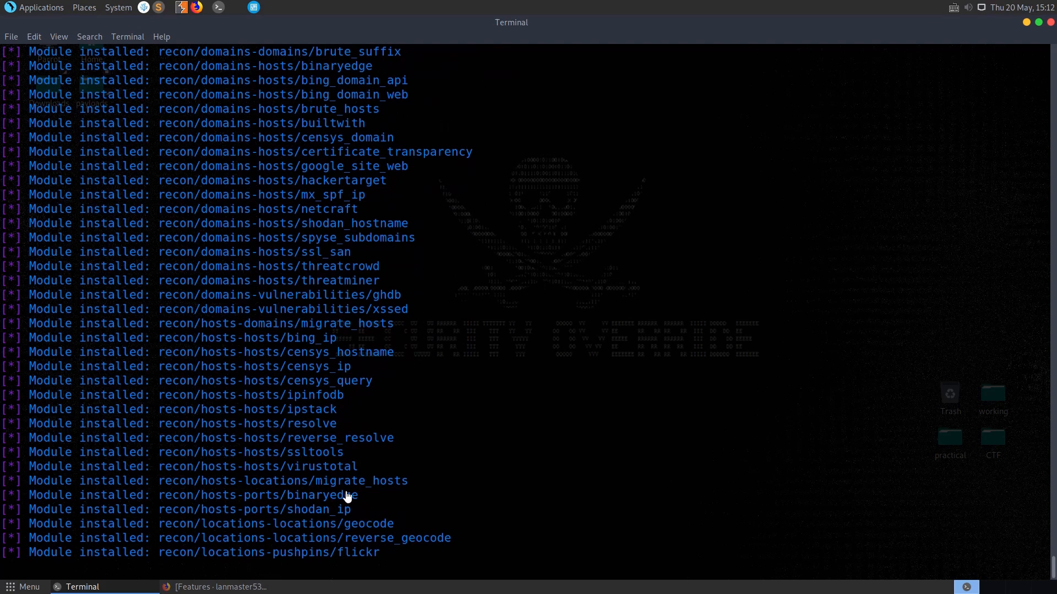
pyautogui.scroll(-3)
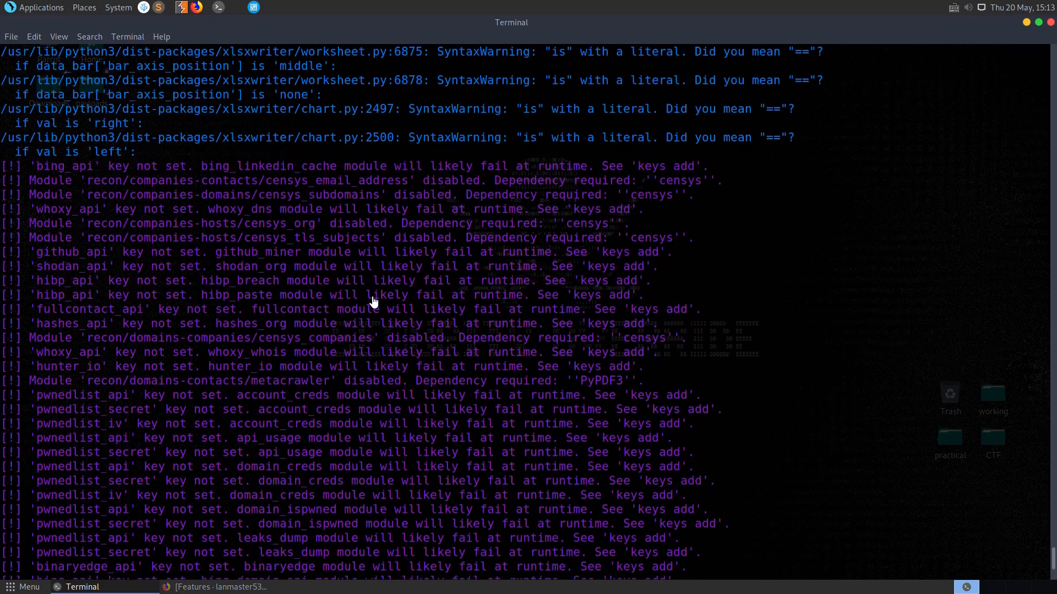
pyautogui.moveTo(573, 342)
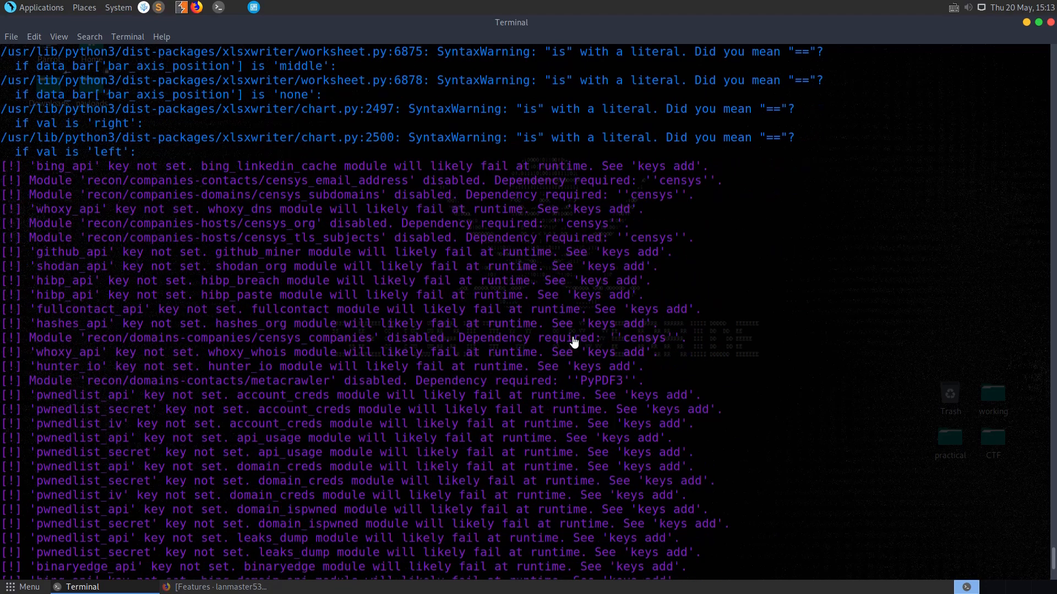
pyautogui.scroll(-3)
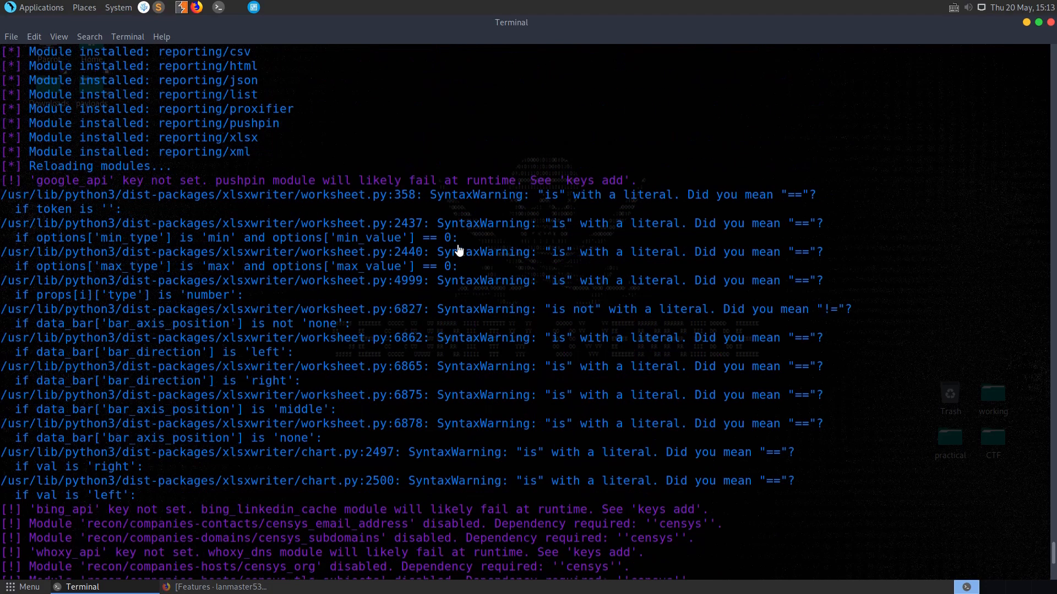
pyautogui.scroll(-3)
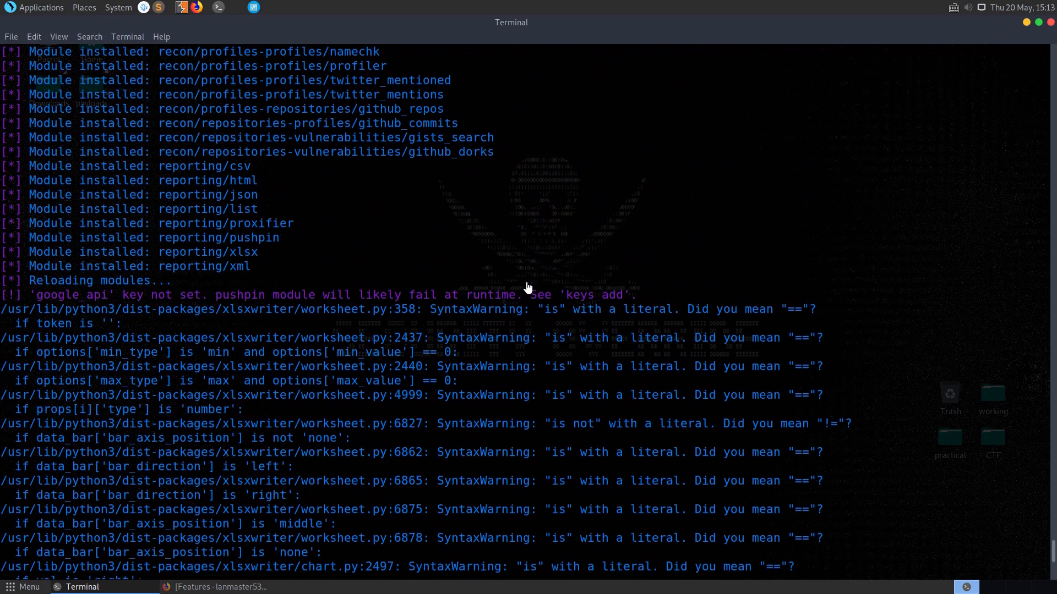
pyautogui.scroll(-3)
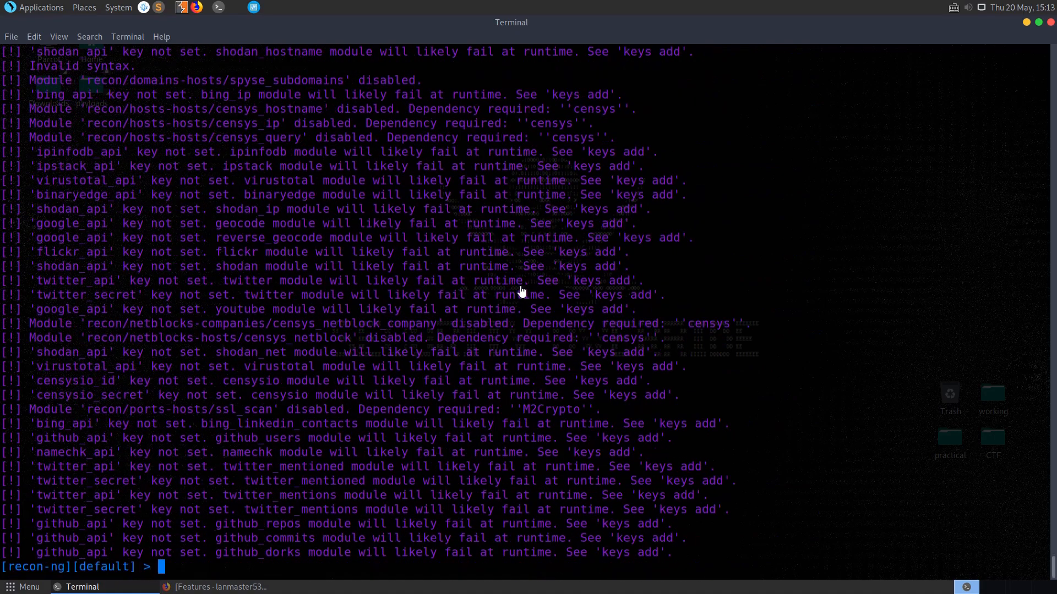
# Compose 'modules load recon/domains-hosts/b' and list the matching module paths
pyautogui.write('modules')
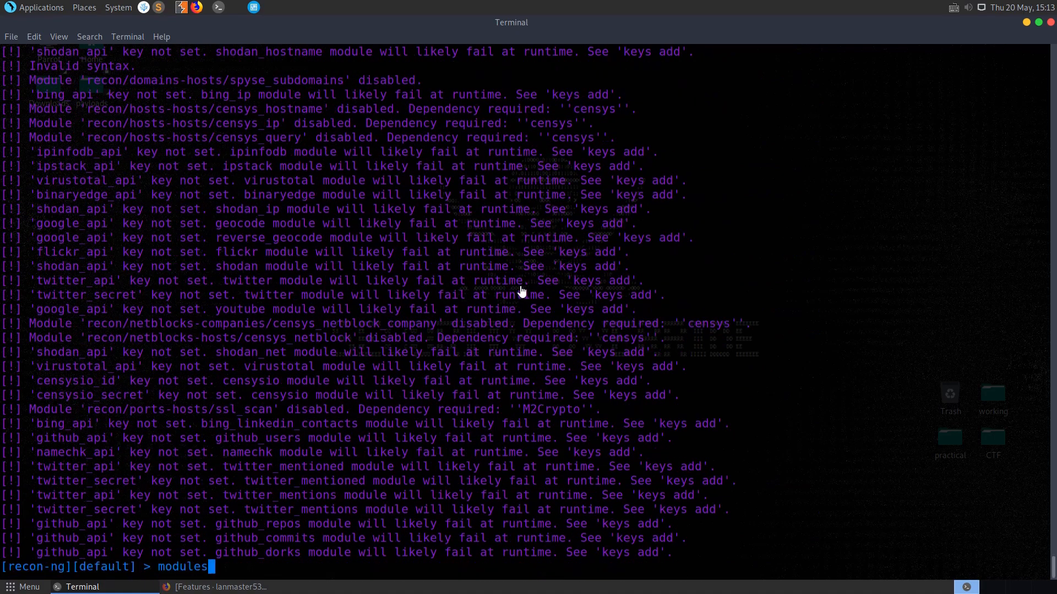
pyautogui.press('Tab')
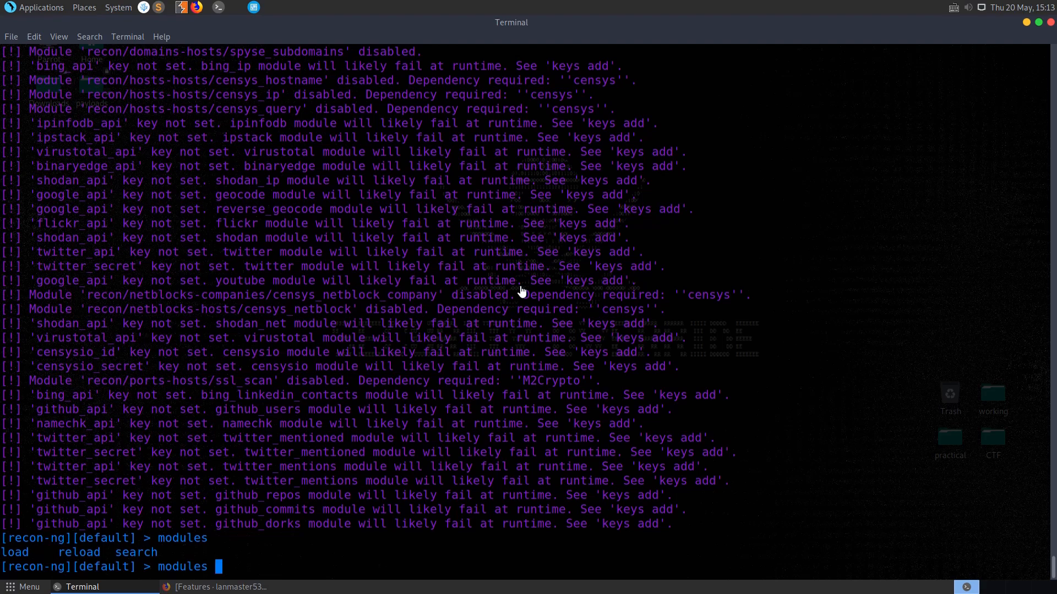
pyautogui.write('lo')
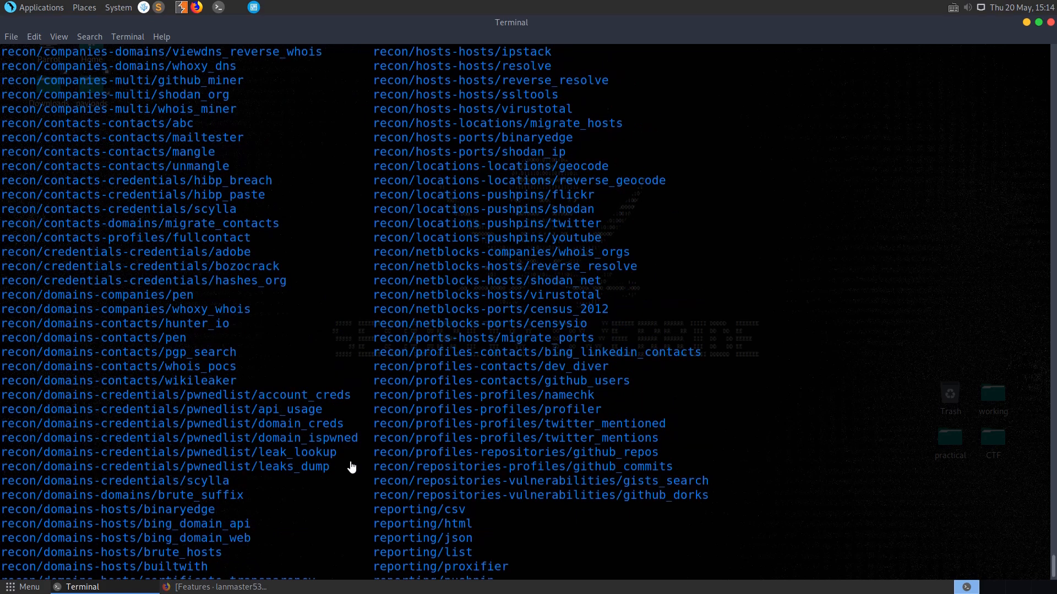
pyautogui.write('modules load')
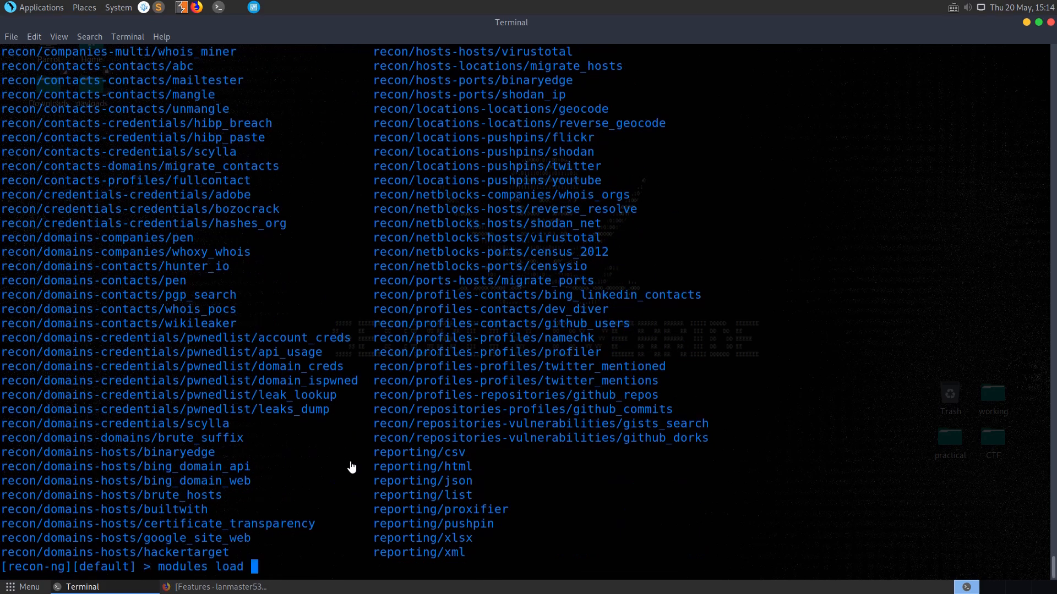
pyautogui.write('recon/domains-hosts/b')
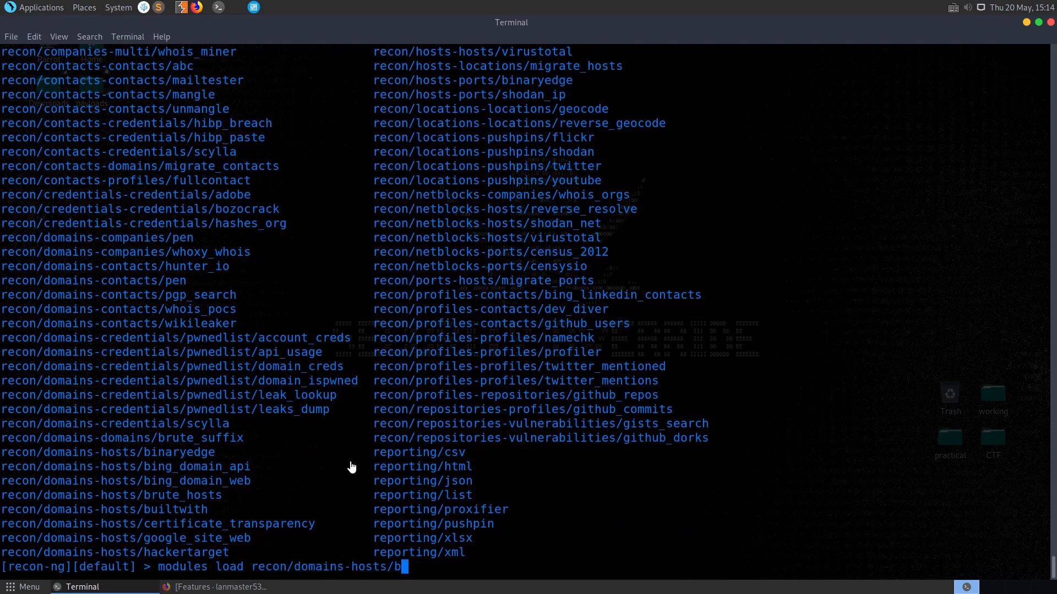
pyautogui.press('Tab')
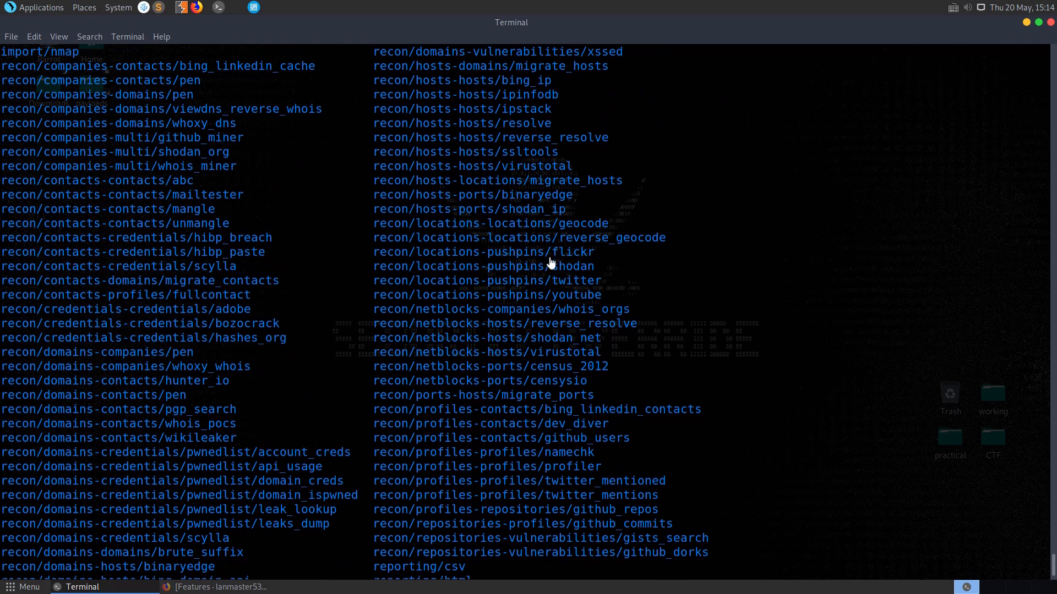
# Load recon/domains-hosts/bing_domain_web and show its Bing Hostname Enumerator info and SOURCE option
pyautogui.write('modules load recon/domains-hosts/bing_domain_web')
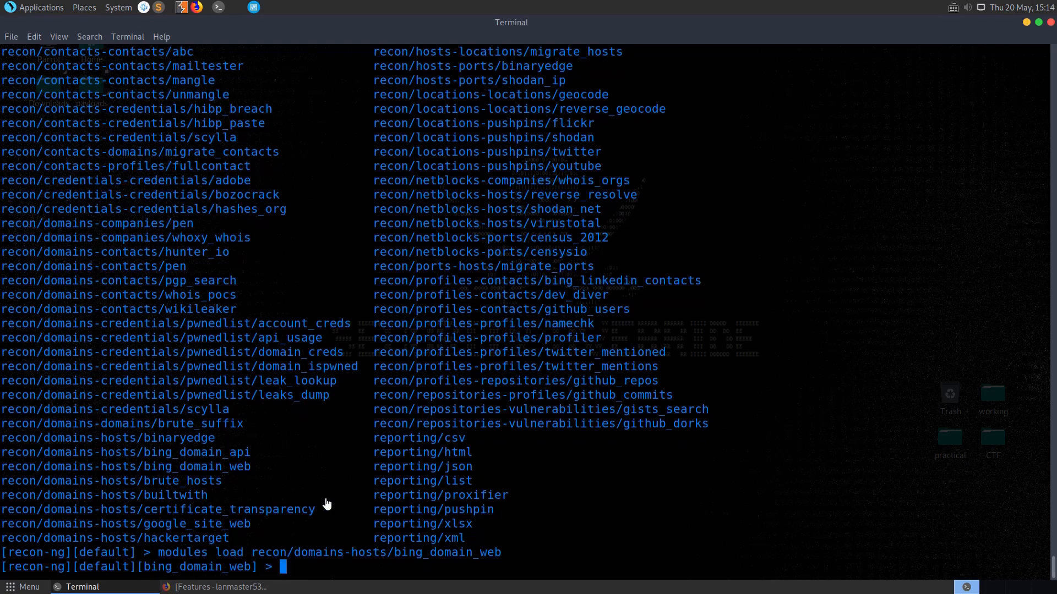
pyautogui.write('info')
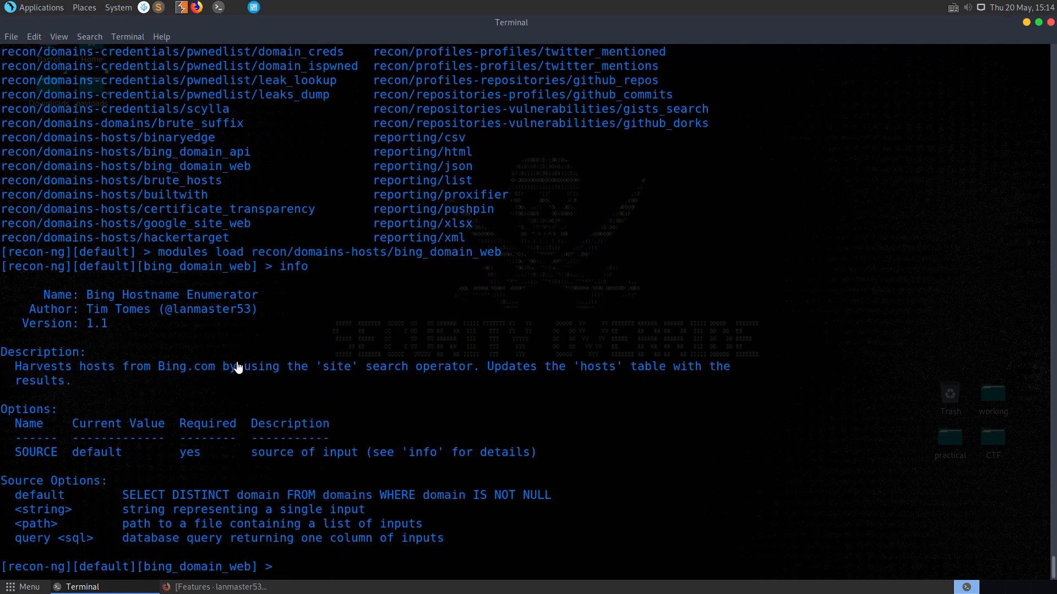
pyautogui.moveTo(67, 455)
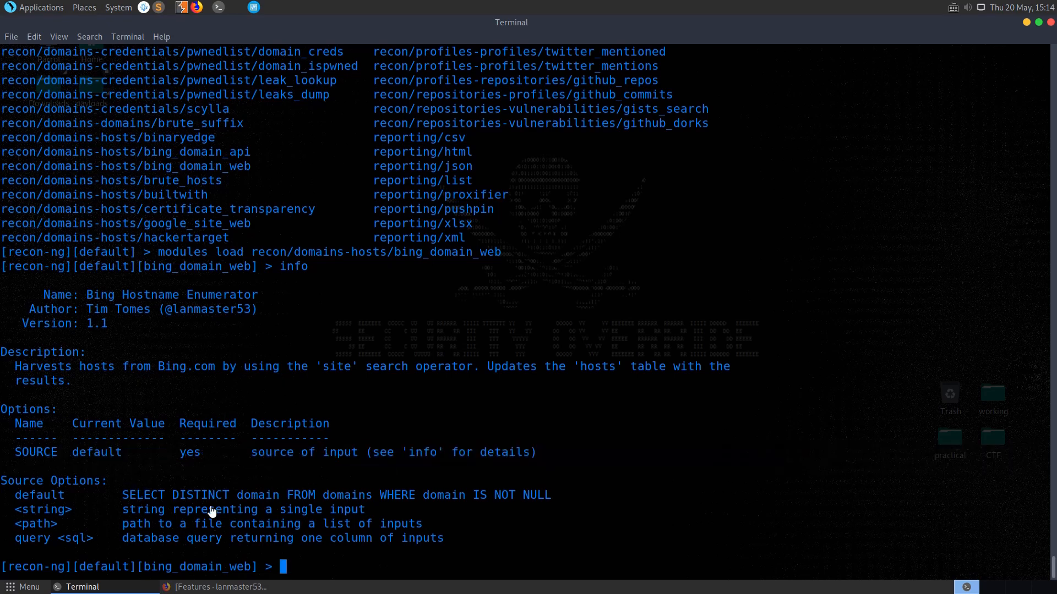
# Set SOURCE to qub.ac.uk with 'options set' and run the module to enumerate hosts
pyautogui.doubleClick(97, 453)
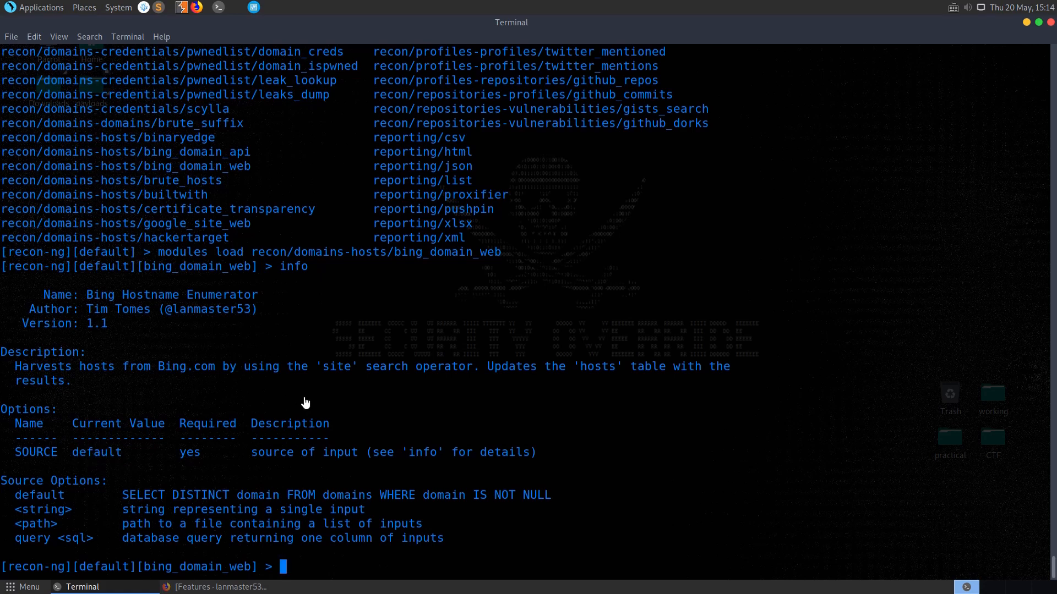
pyautogui.write('options')
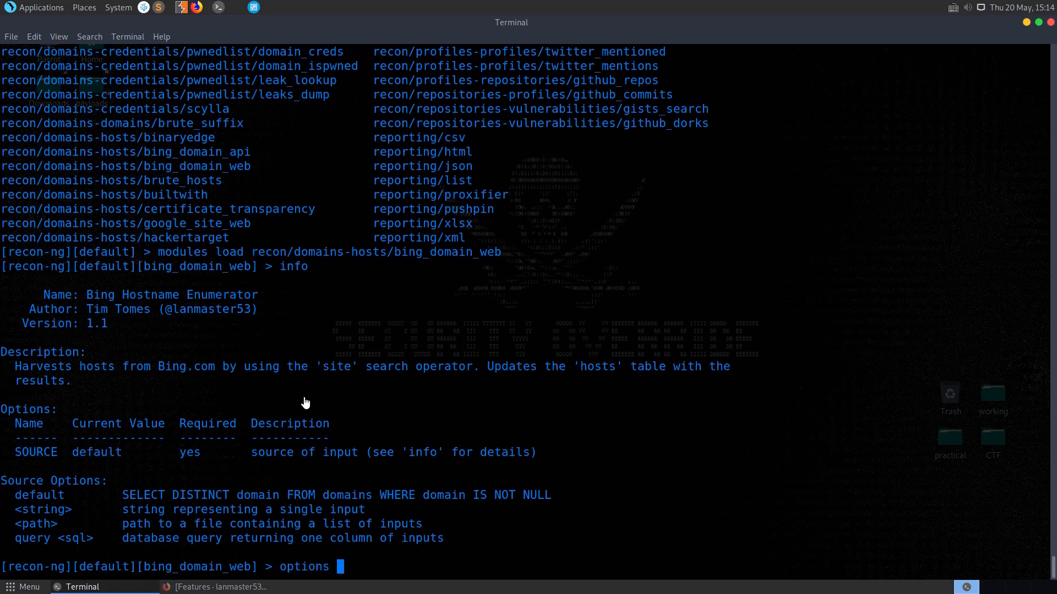
pyautogui.write('set SOURCE')
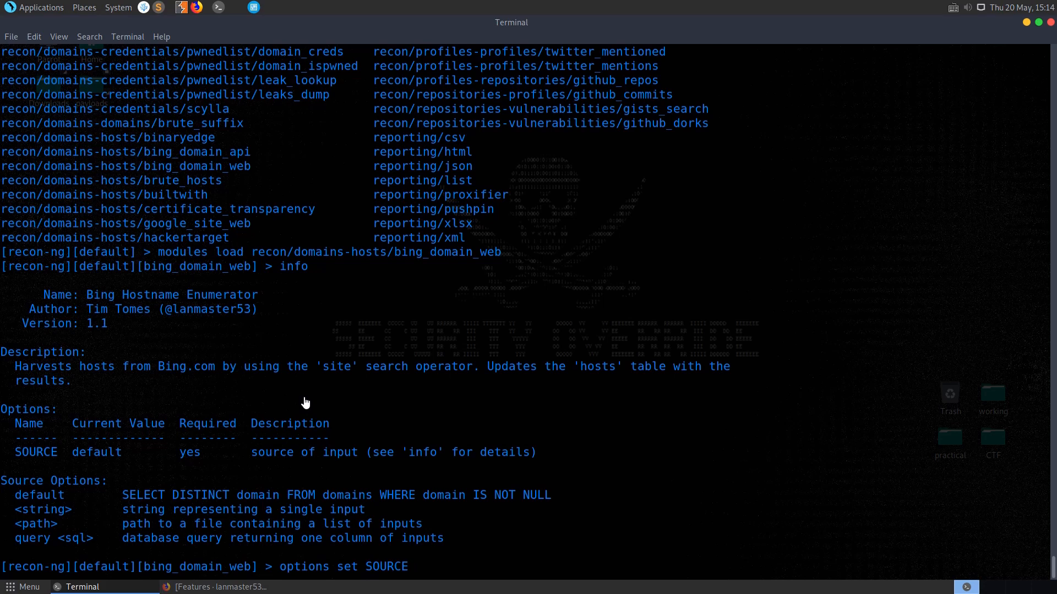
pyautogui.write('qub.ac.uk')
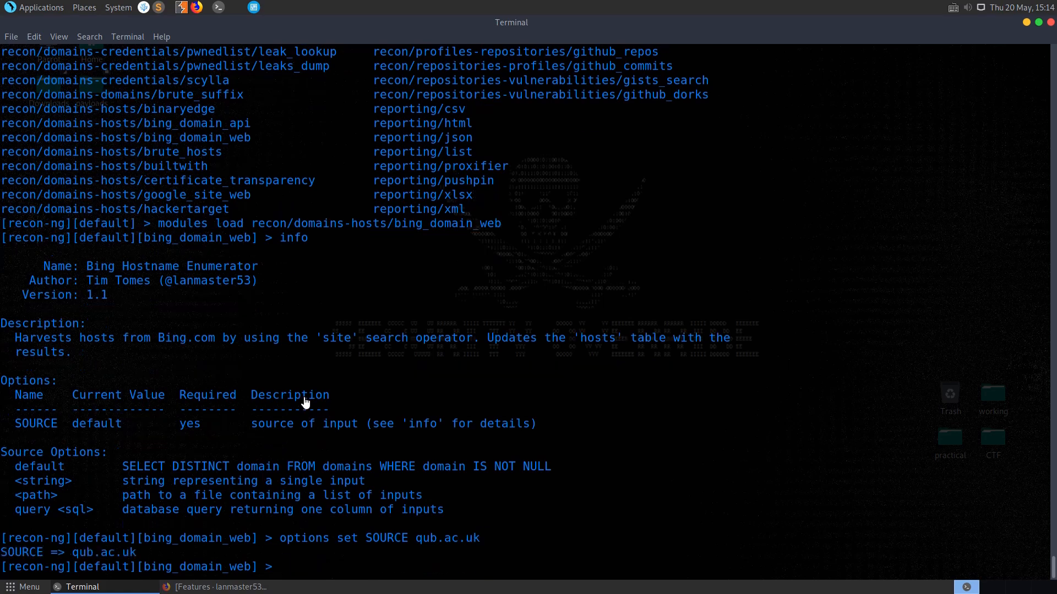
pyautogui.write('run')
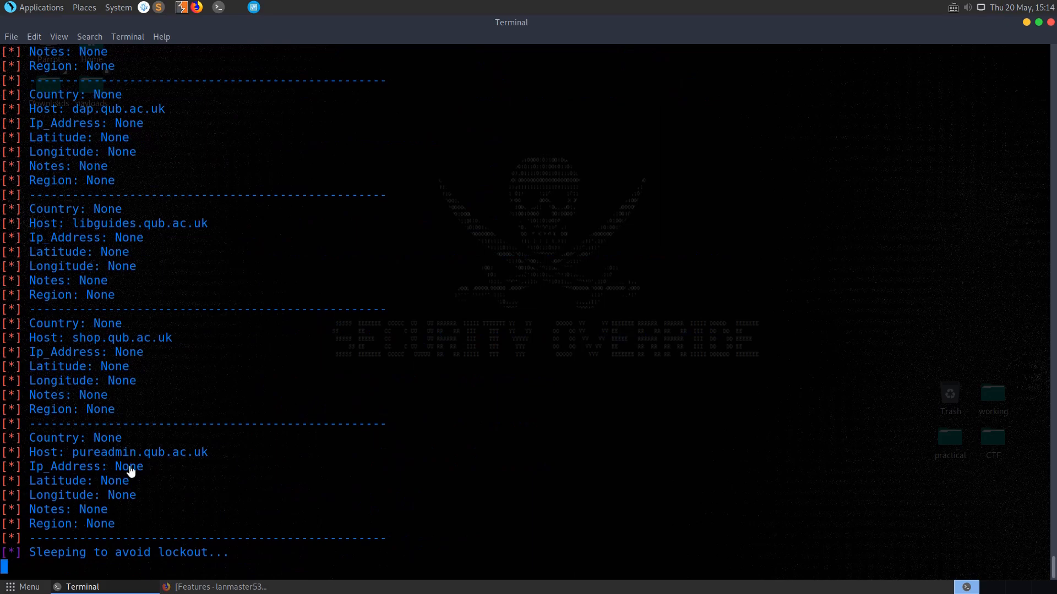
# Stop the bing_domain_web harvest with Ctrl+C, leaving a summary of 100 new qub.ac.uk hosts
pyautogui.scroll(-3)
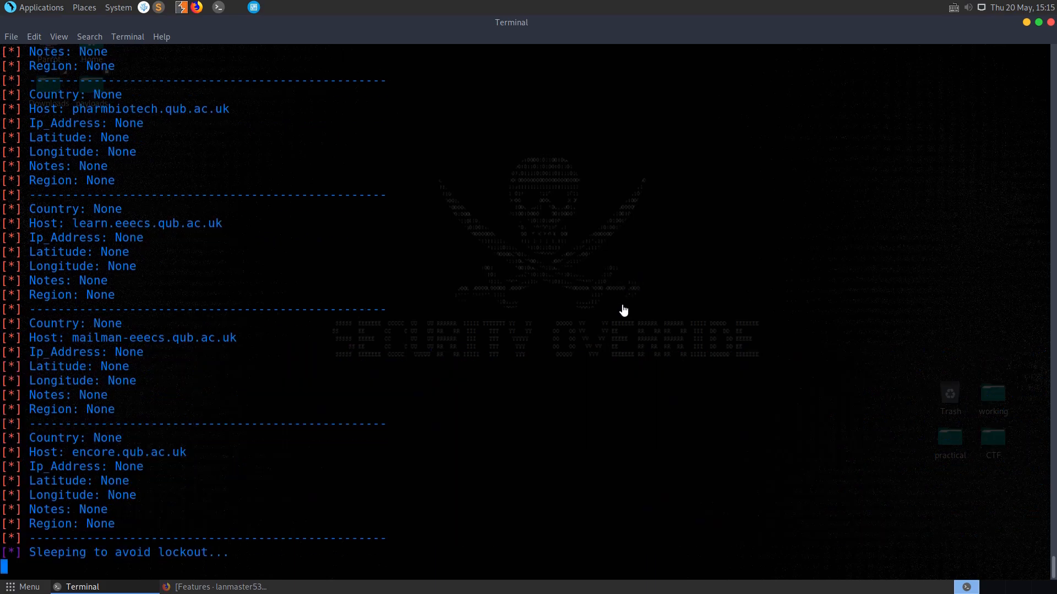
pyautogui.press('ctrl+c')
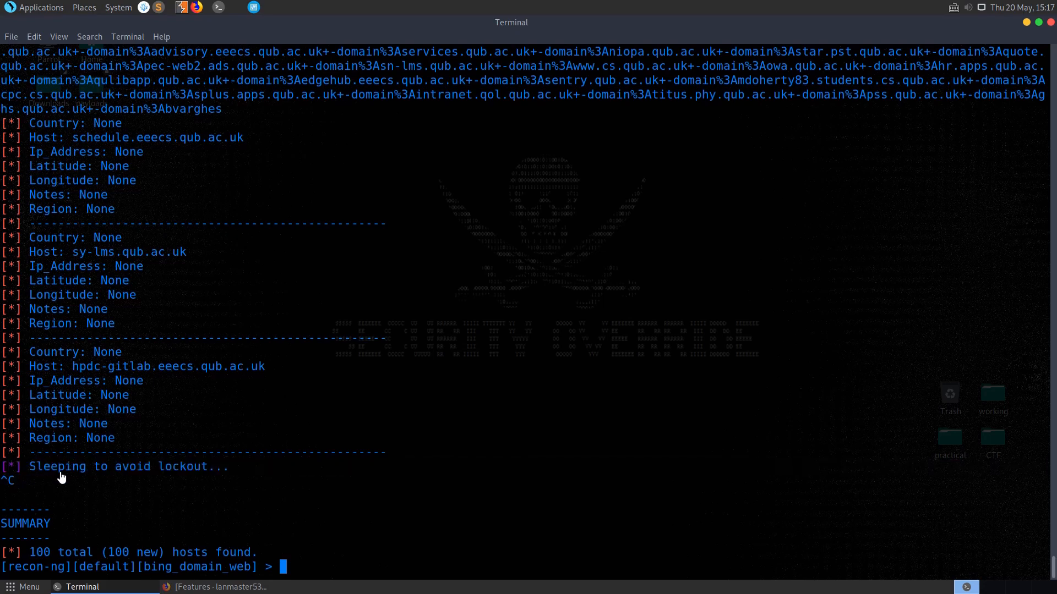
pyautogui.moveTo(215, 464)
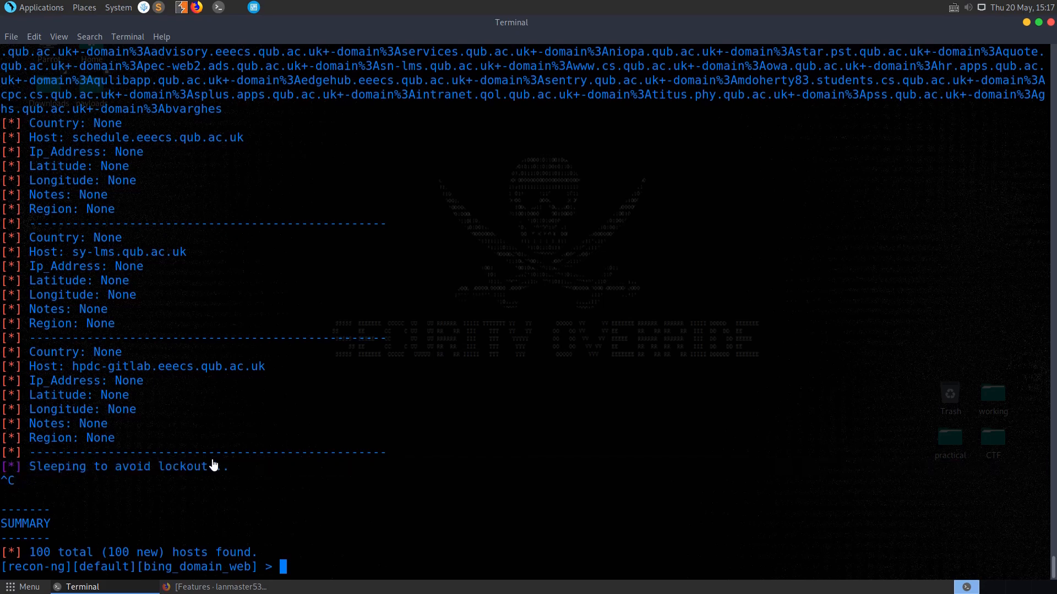
# List all 100 harvested hosts via 'show hosts' and 'db query select * from hosts', then start a db delete
pyautogui.write('show')
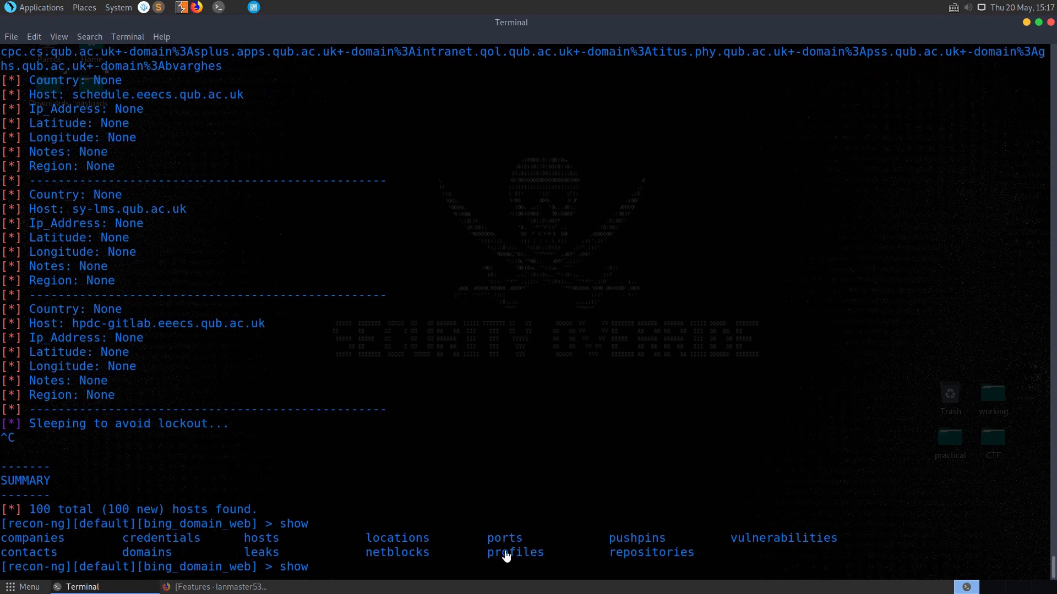
pyautogui.write('hosts')
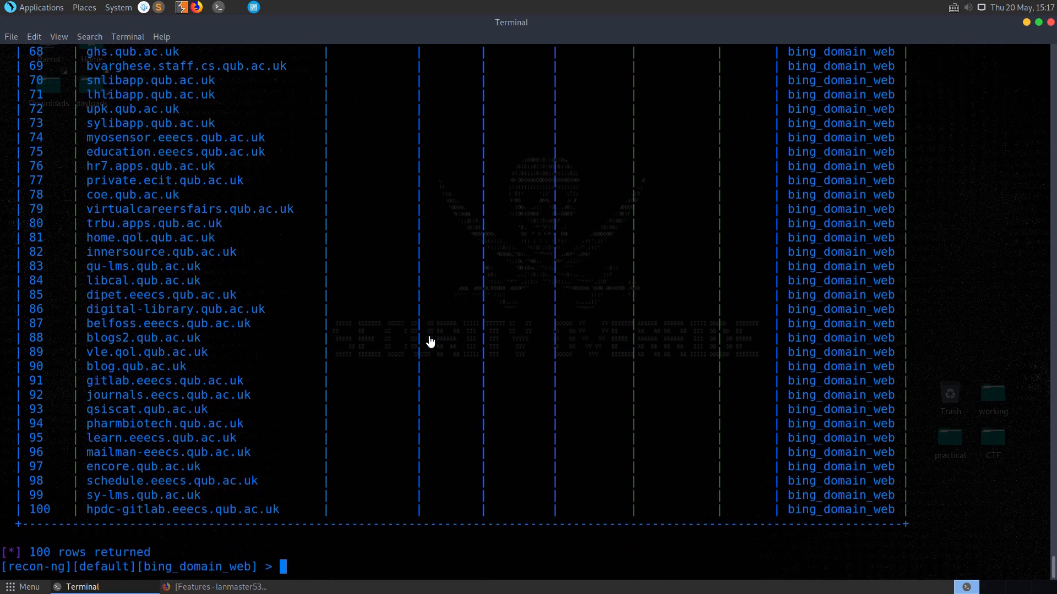
pyautogui.write('db')
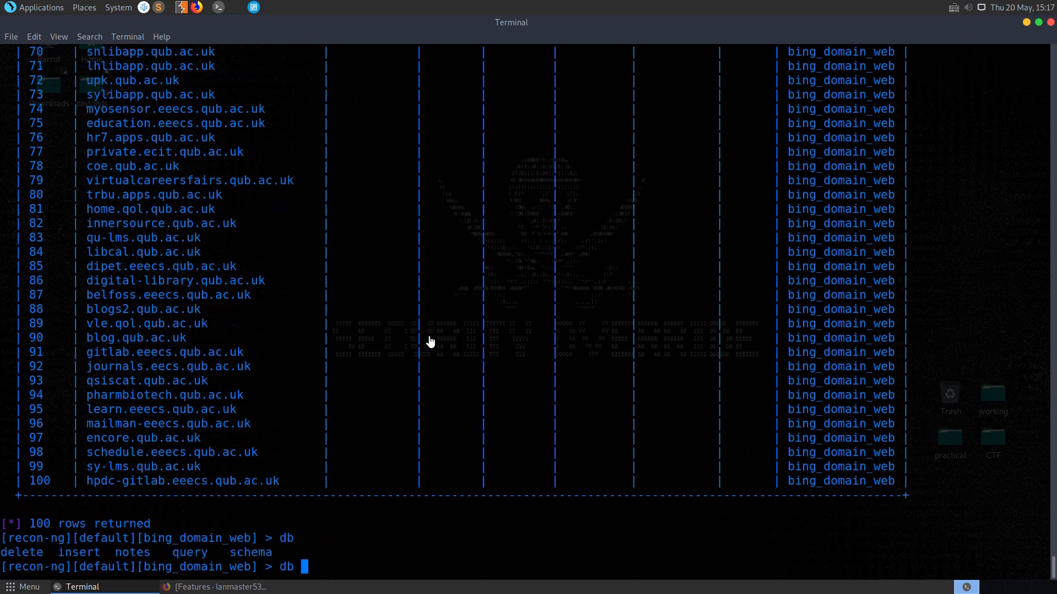
pyautogui.write('query')
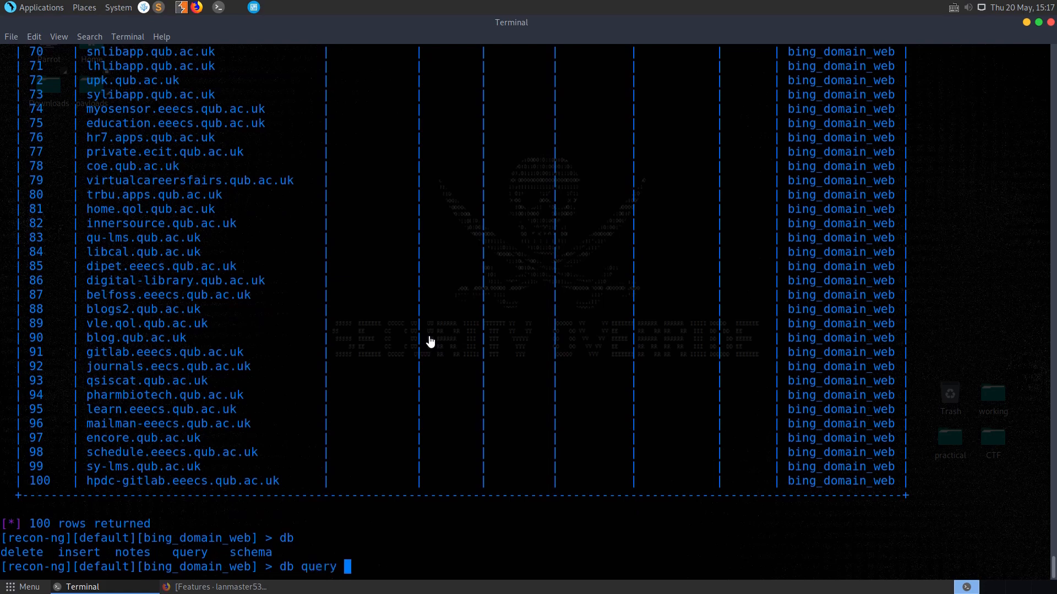
pyautogui.write('sele')
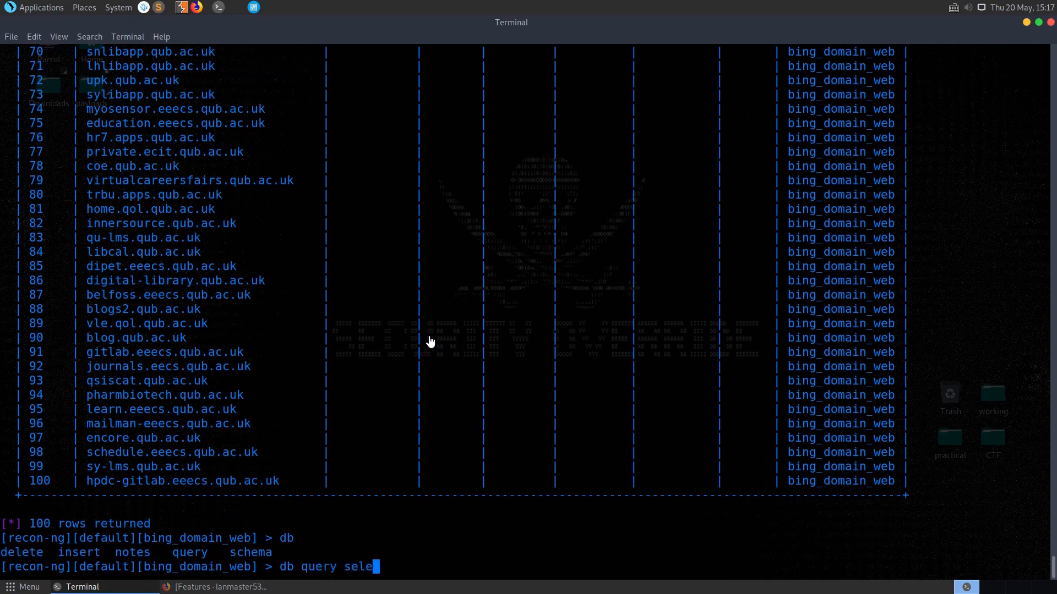
pyautogui.write('ct * from hos')
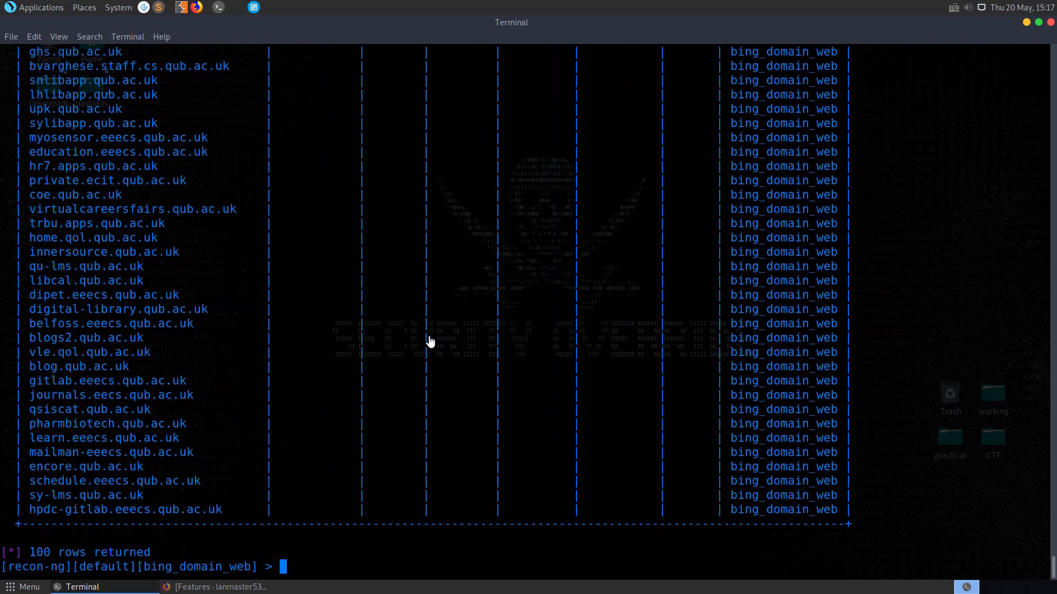
pyautogui.write('db delete hosts')
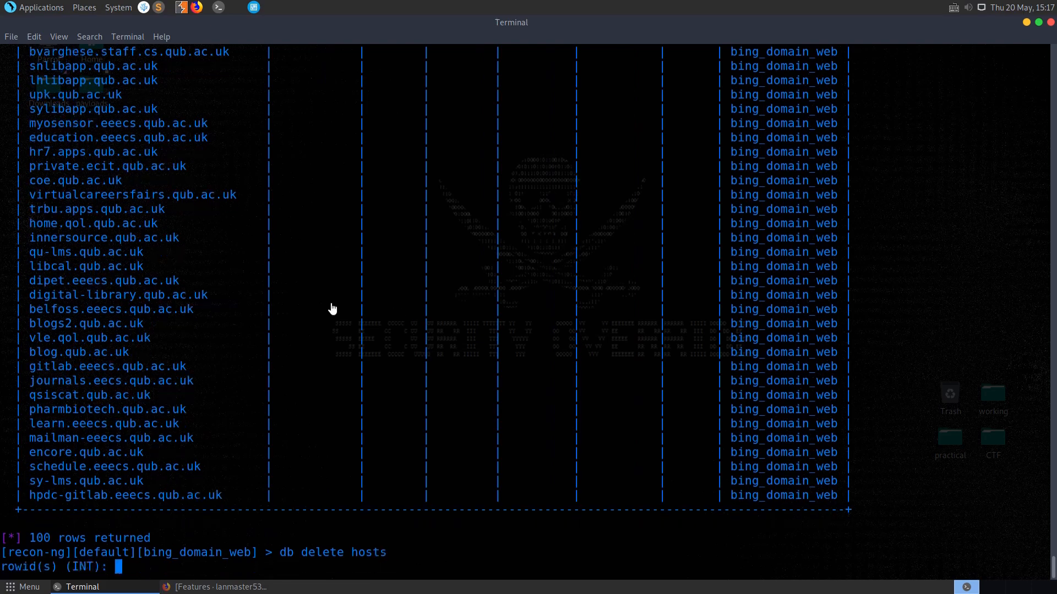
# Delete hosts rowids 1-10, insert qub.ac.uk at 127.0.0.1, and re-query the hosts table (91 rows)
pyautogui.write('1-10')
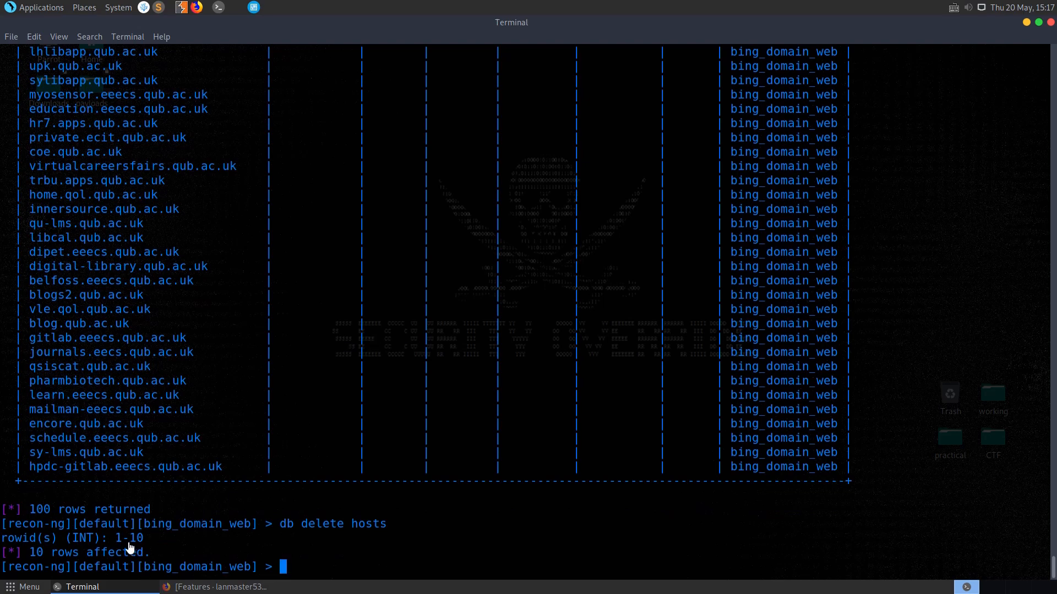
pyautogui.moveTo(272, 491)
pyautogui.write('db')
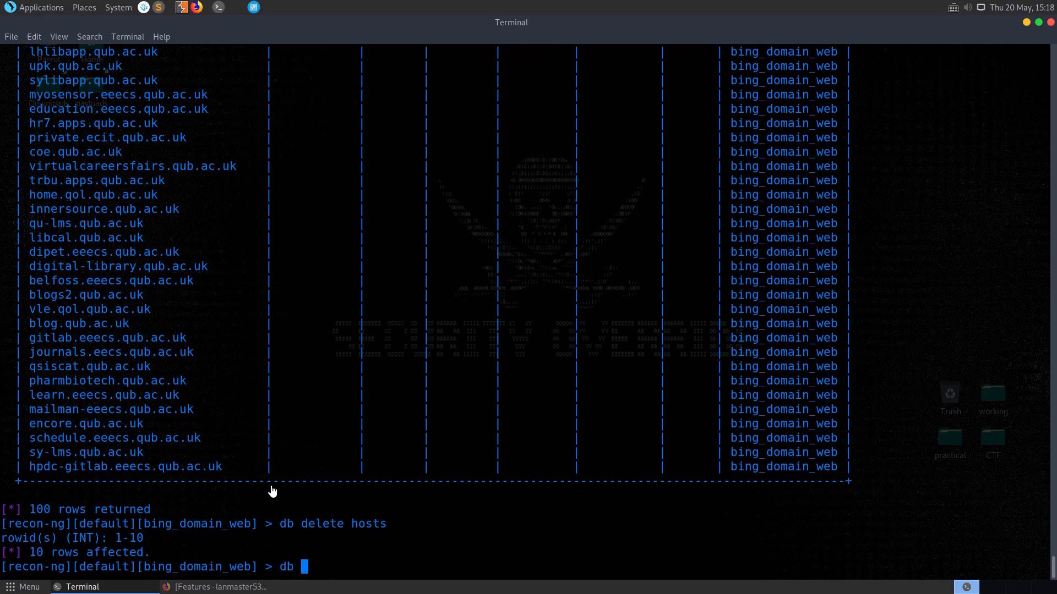
pyautogui.write('insert host')
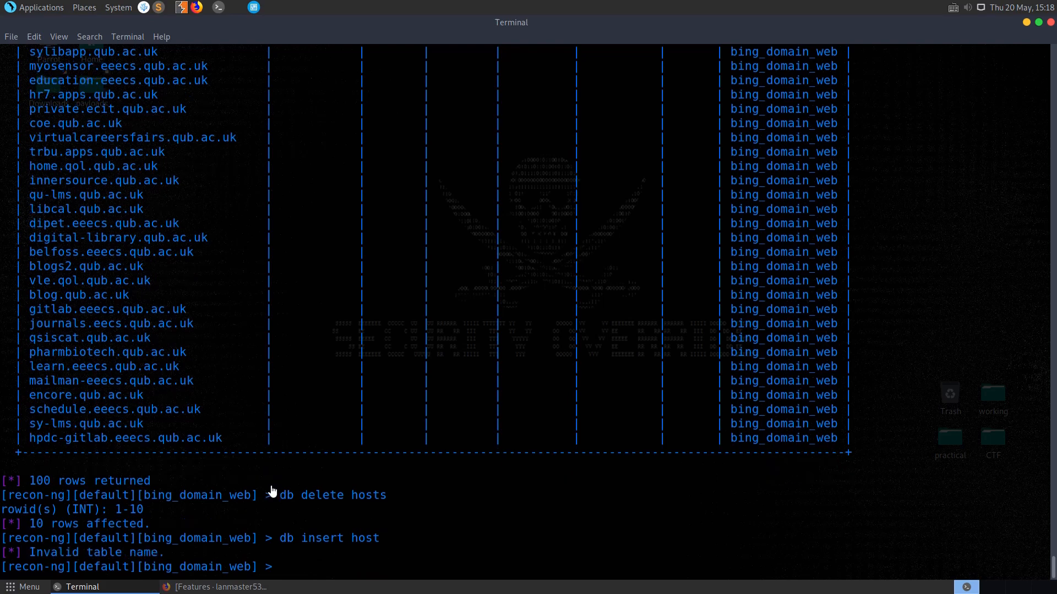
pyautogui.write('db insert hosts')
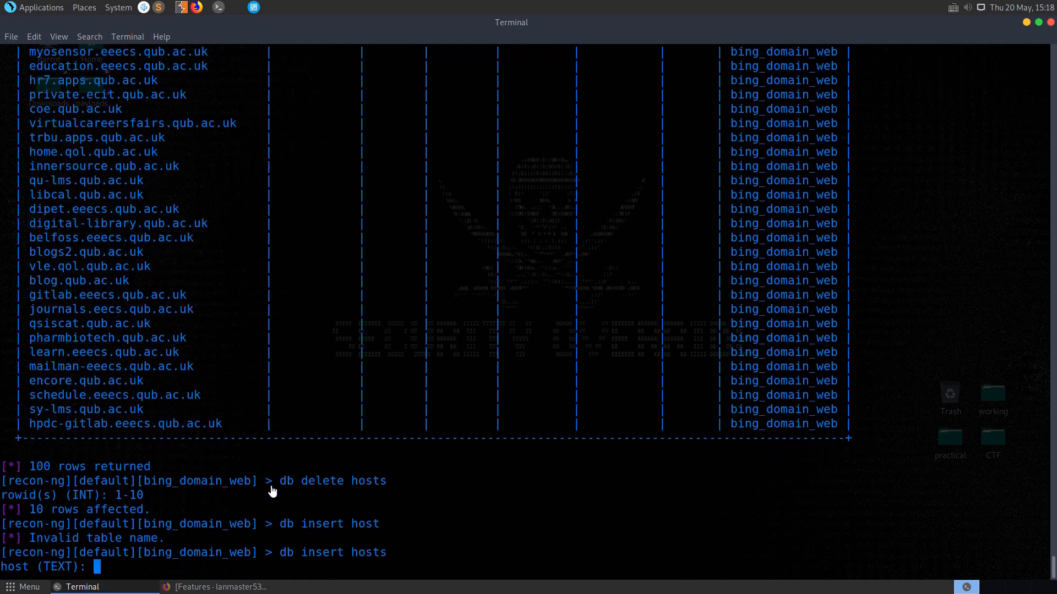
pyautogui.write('qub.ac.uk')
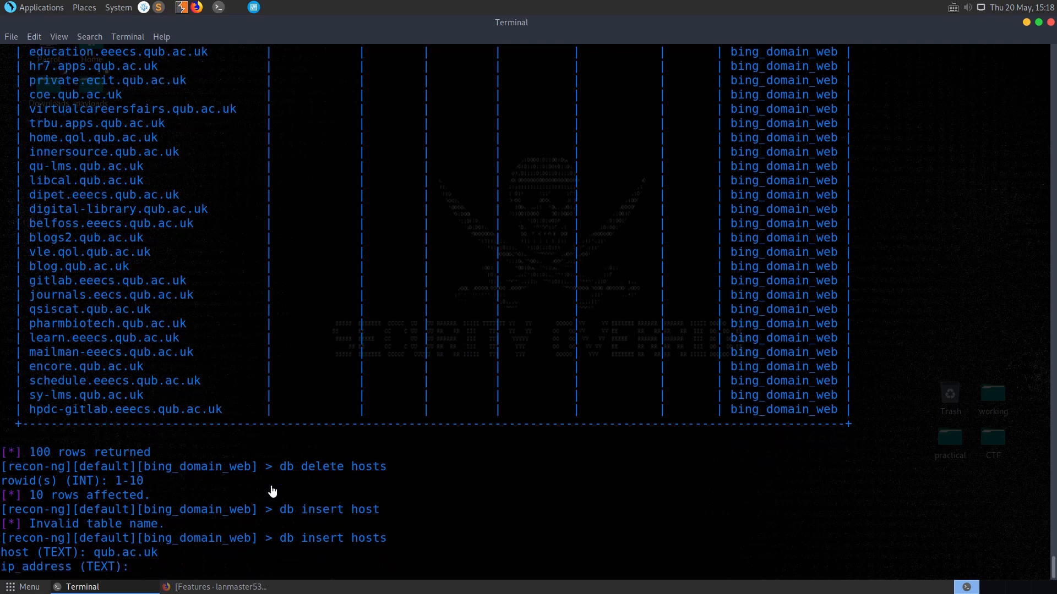
pyautogui.write('127.0.0.1')
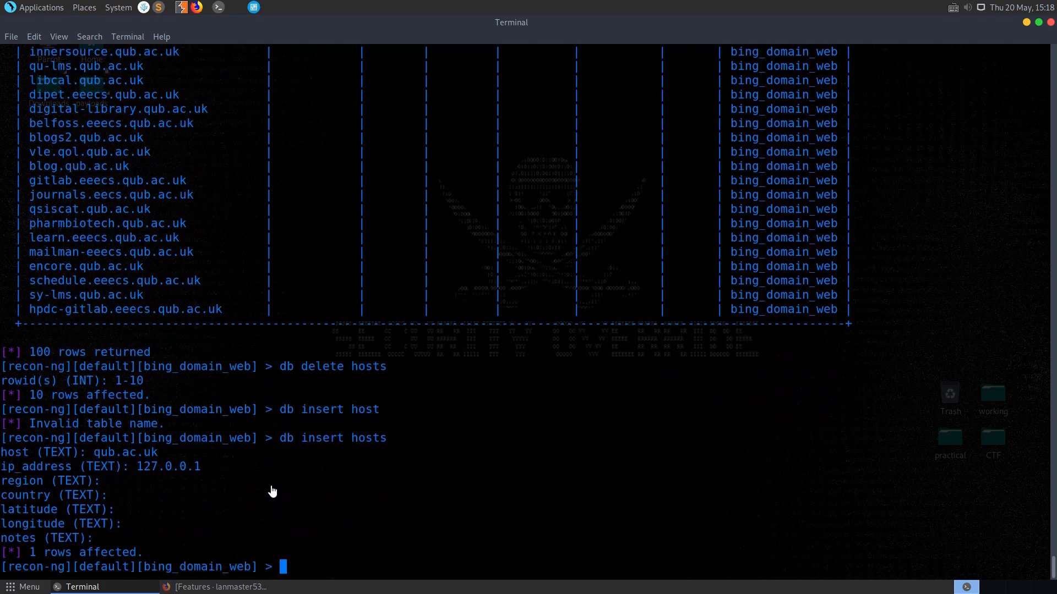
pyautogui.write('db query select * from hosts')
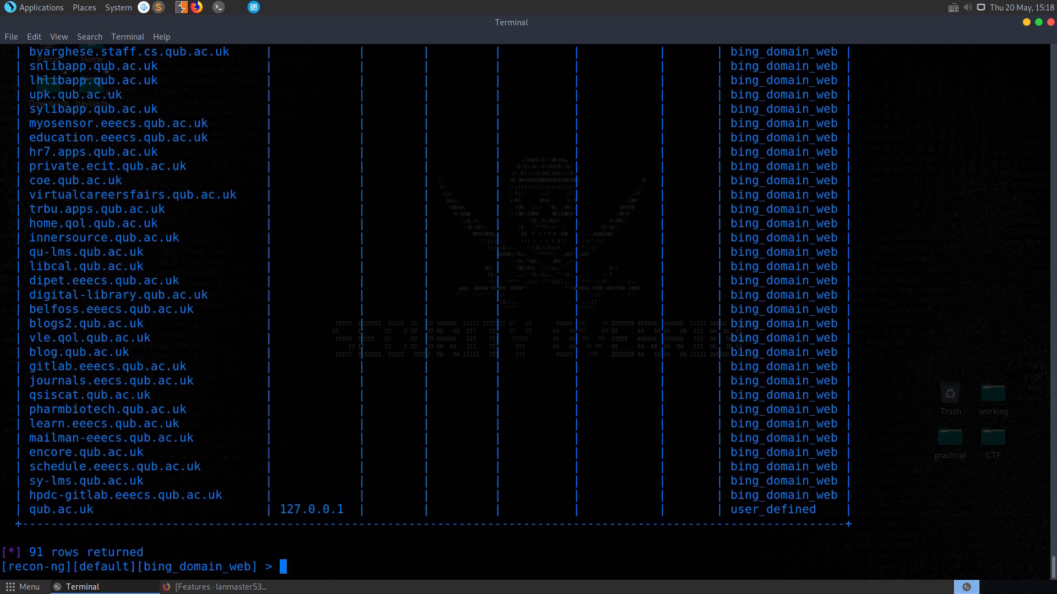
pyautogui.moveTo(215, 431)
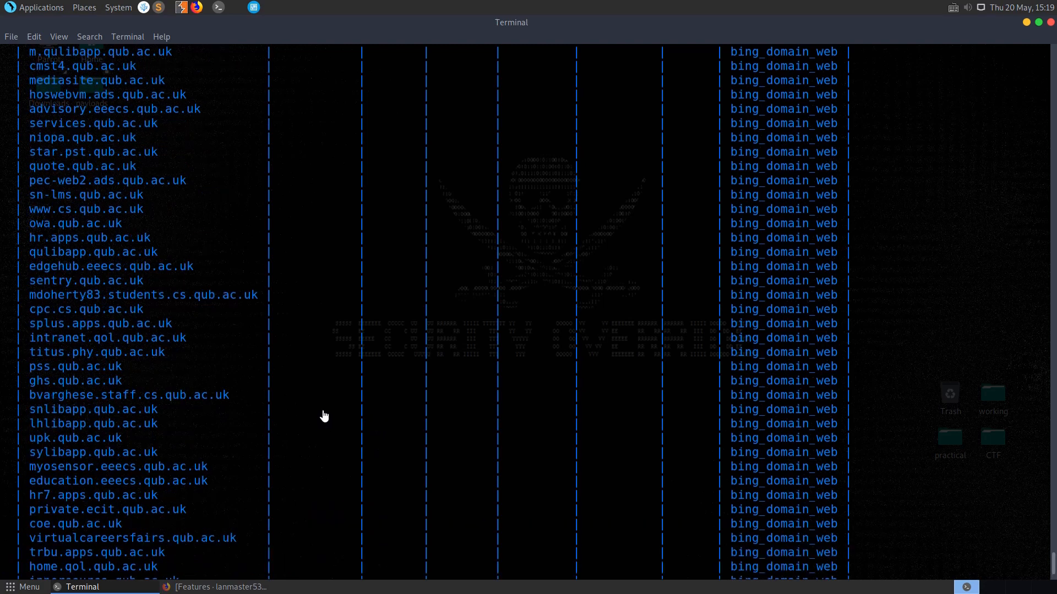
pyautogui.scroll(-3)
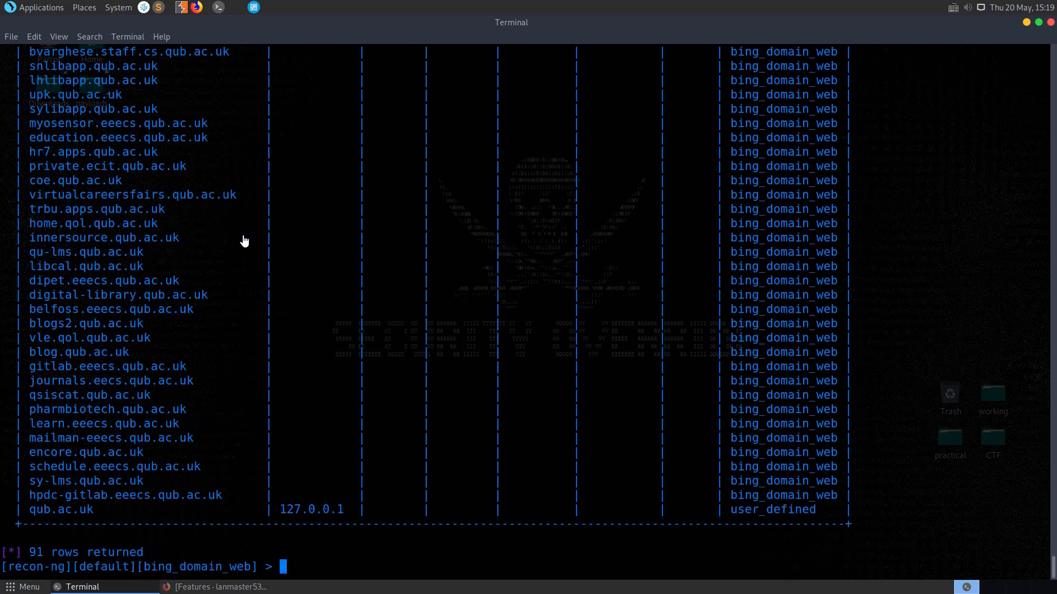
pyautogui.doubleClick(86, 324)
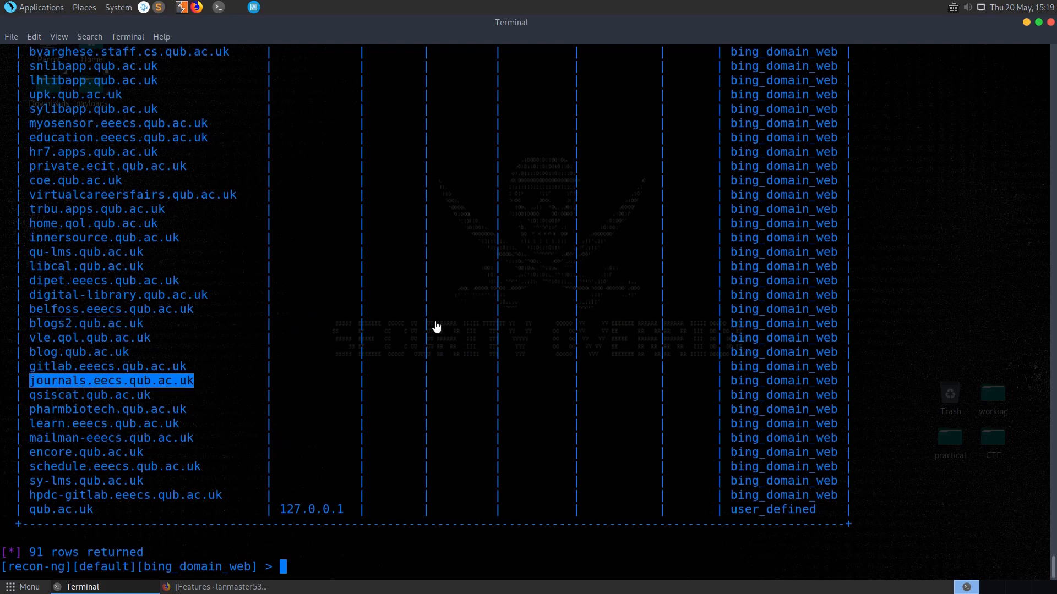
pyautogui.write('m')
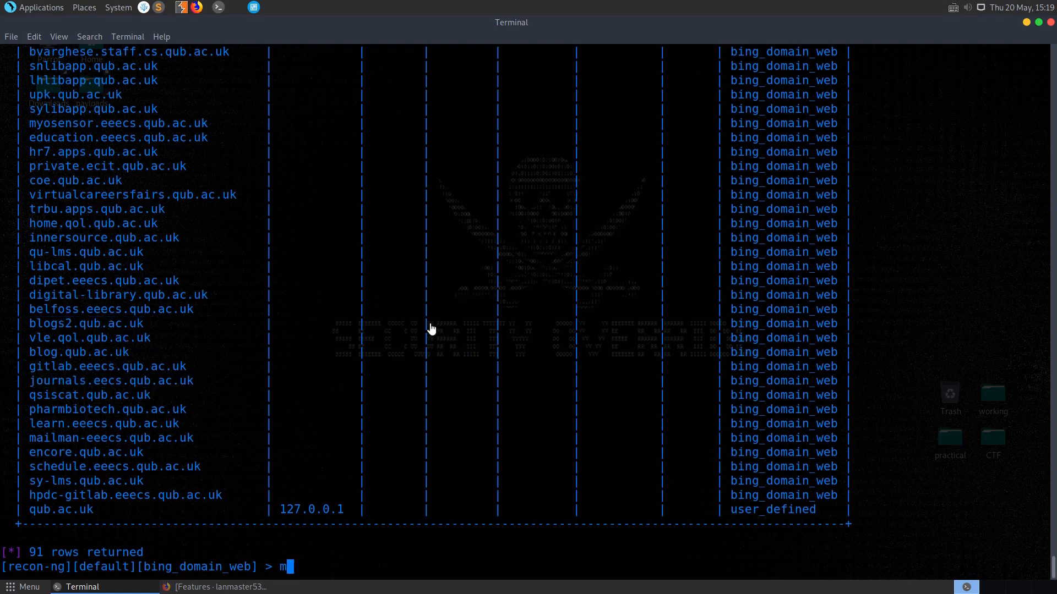
# Load the reporting/csv module, check its info, and run it to write 91 hosts to results.csv
pyautogui.write('odules load reporting/')
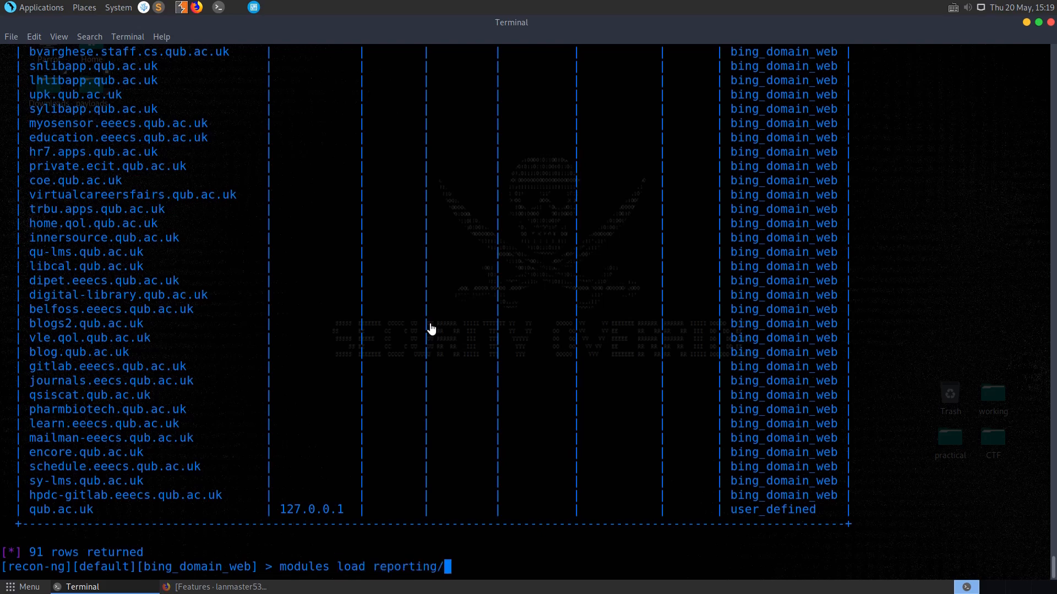
pyautogui.press('Tab')
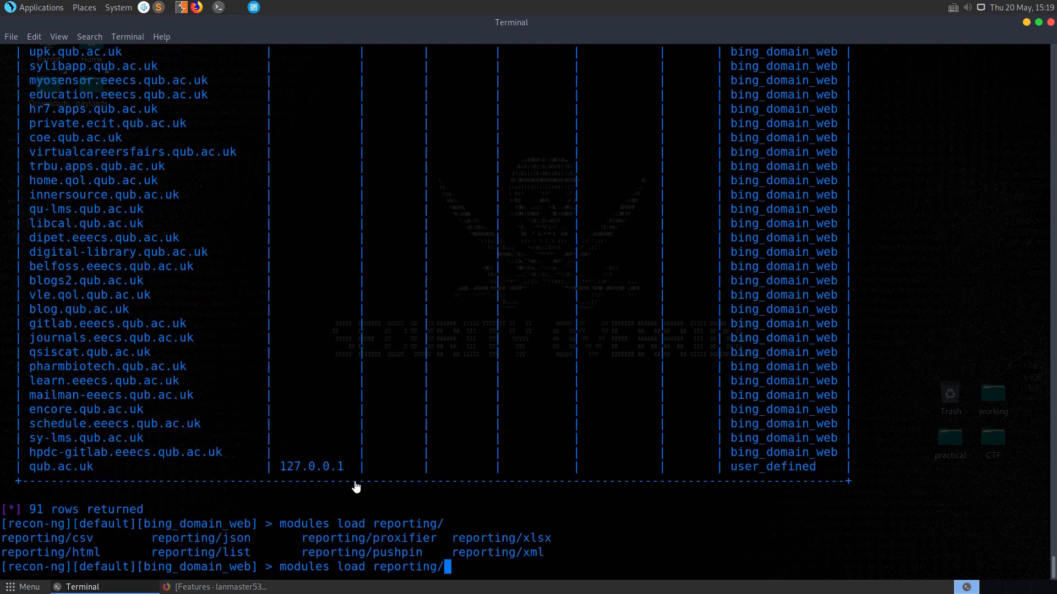
pyautogui.write('csv')
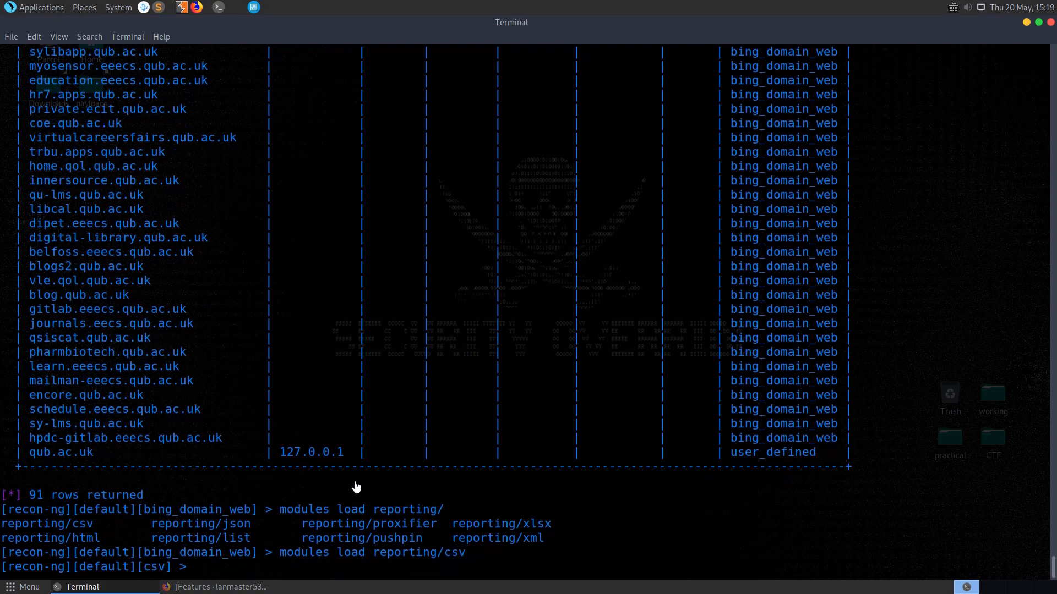
pyautogui.write('info')
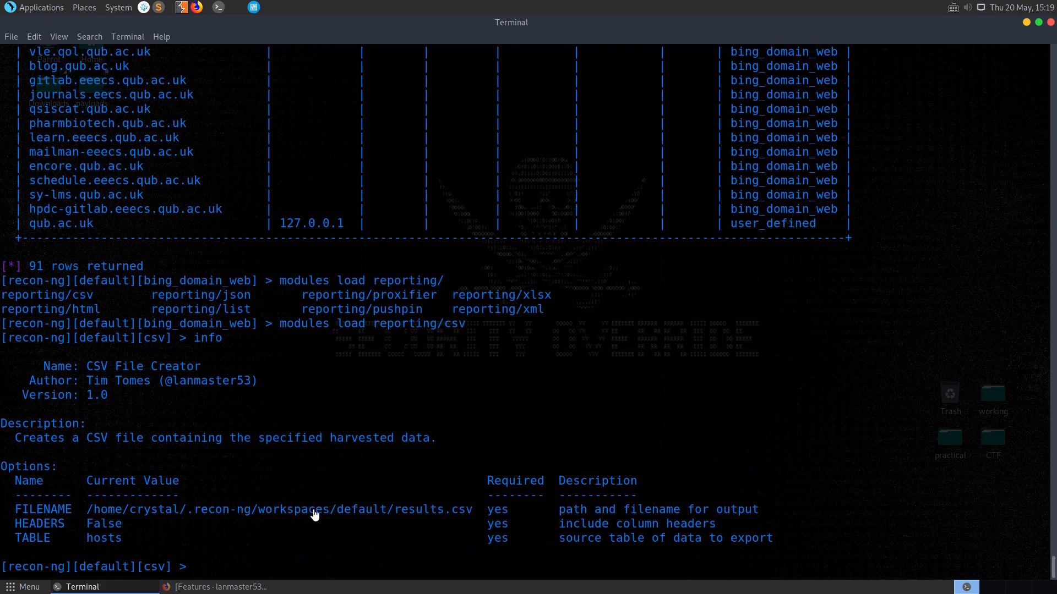
pyautogui.moveTo(302, 476)
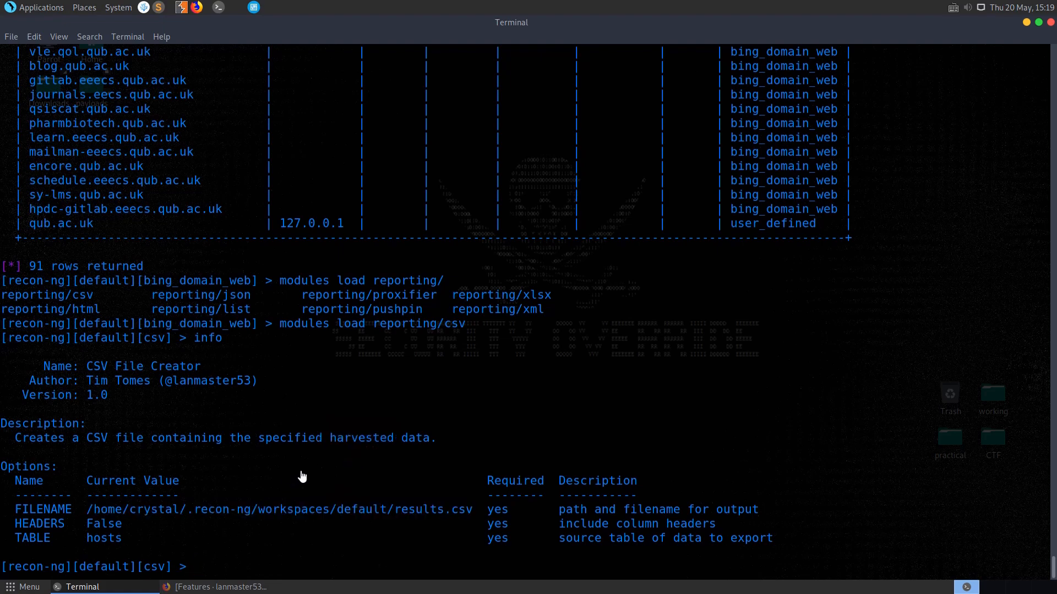
pyautogui.write('run')
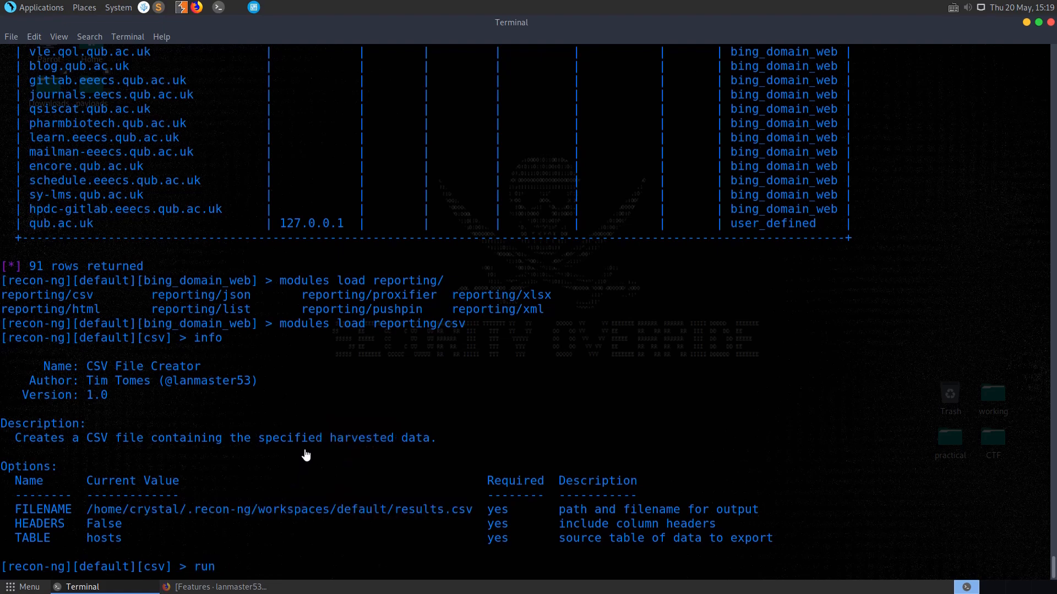
pyautogui.press('Return')
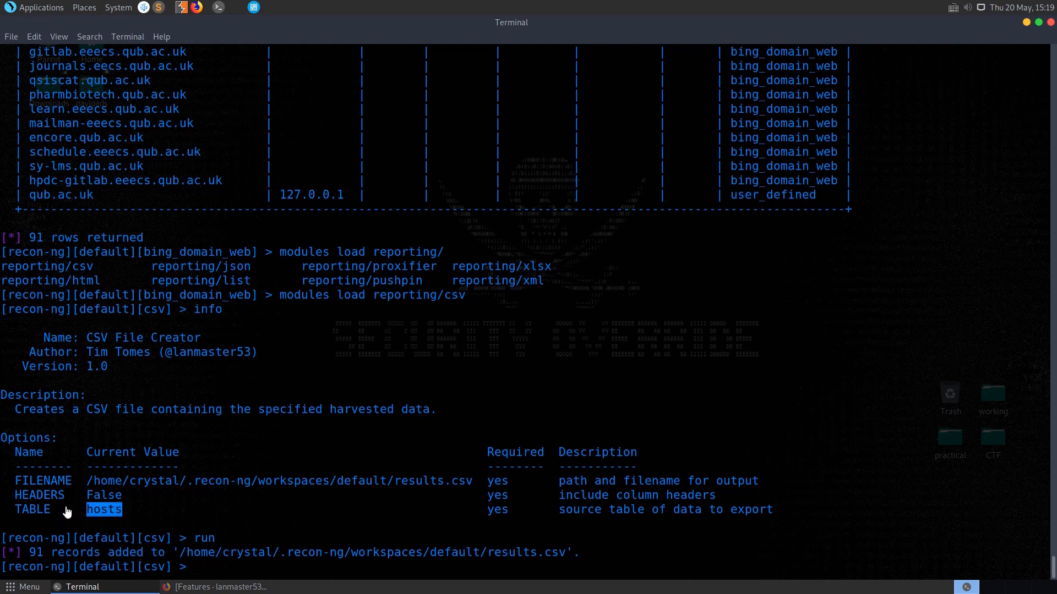
pyautogui.moveTo(74, 514)
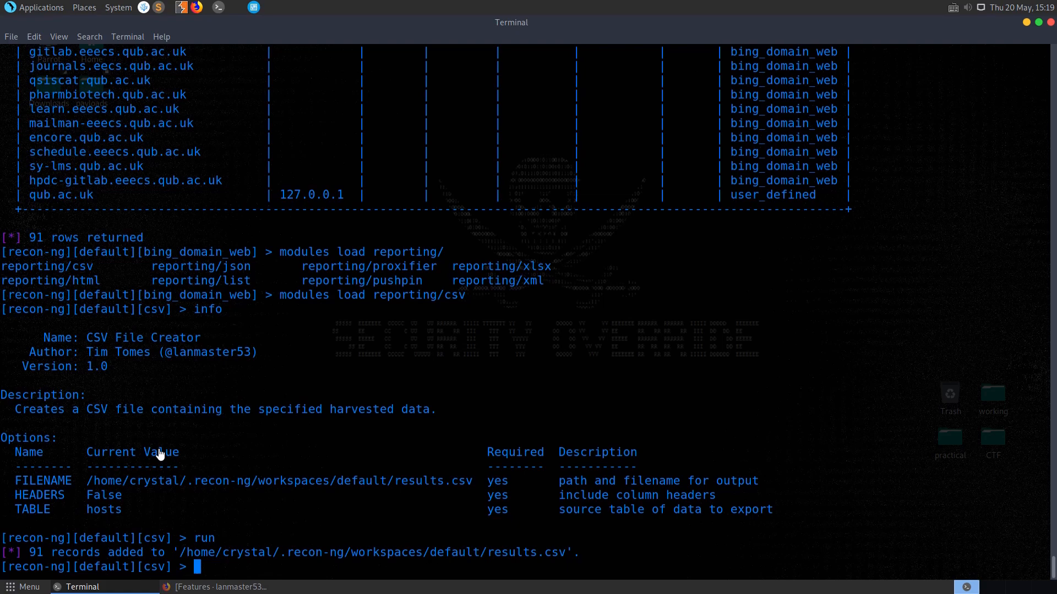
# List the tables and confirm 'show credentials' and 'show locations' return no data
pyautogui.write('show')
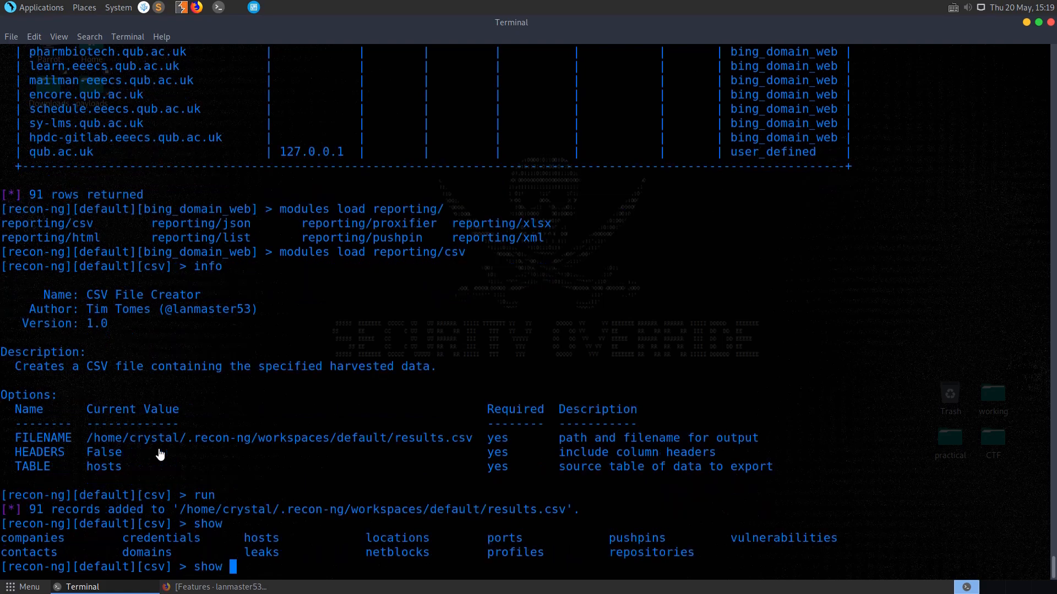
pyautogui.write('credentials')
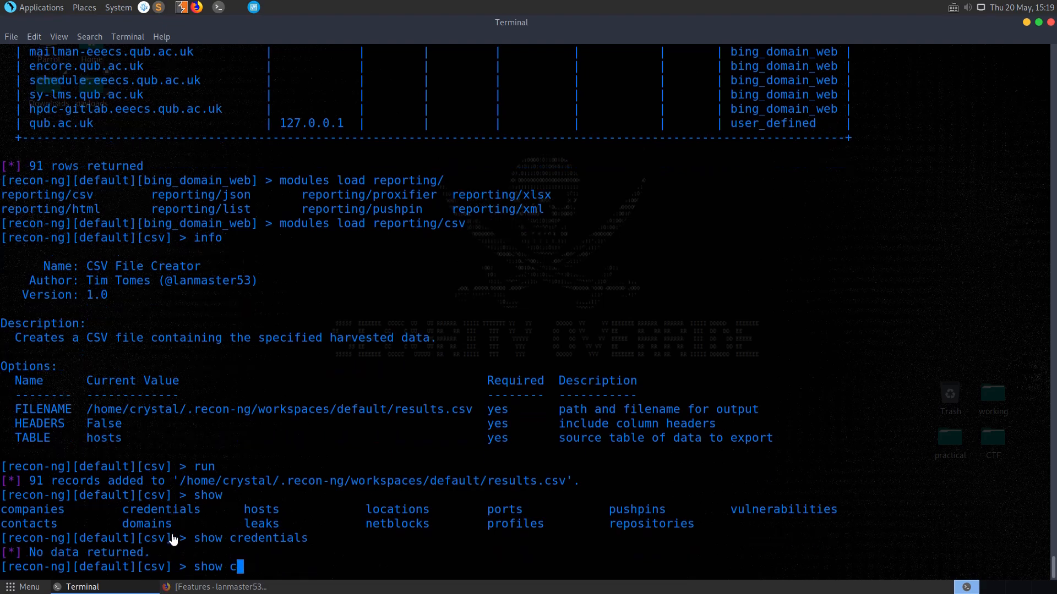
pyautogui.write('locations')
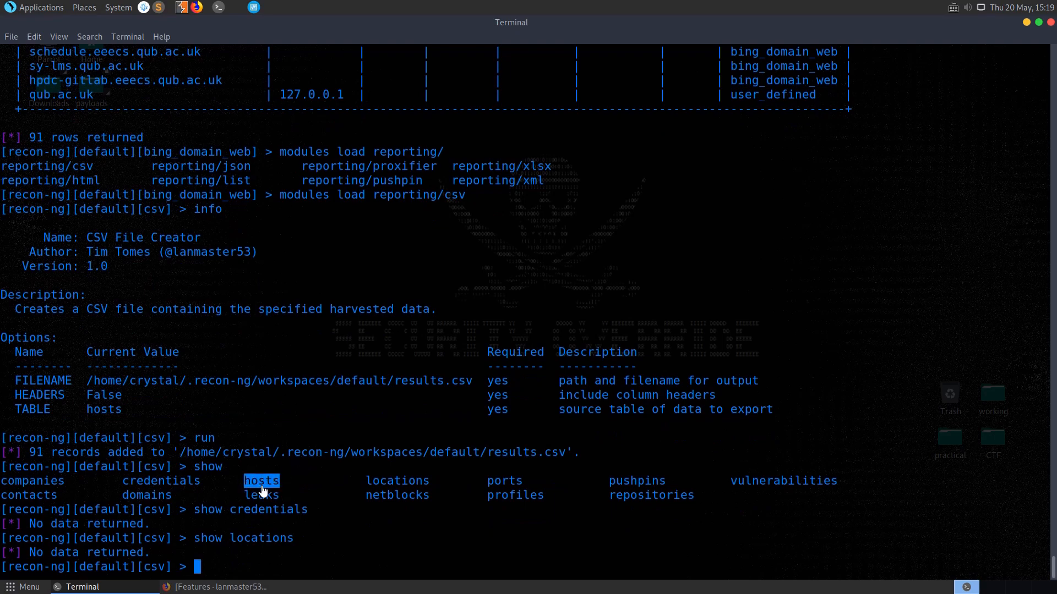
pyautogui.moveTo(698, 502)
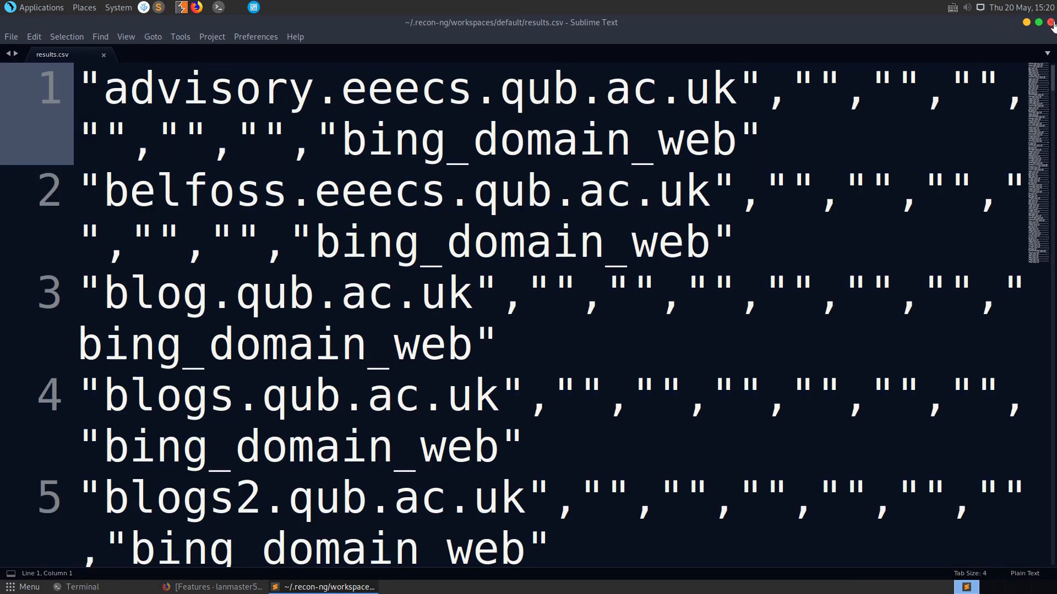
# Close results.csv in Sublime Text after reviewing the exported host rows
pyautogui.click(83, 586)
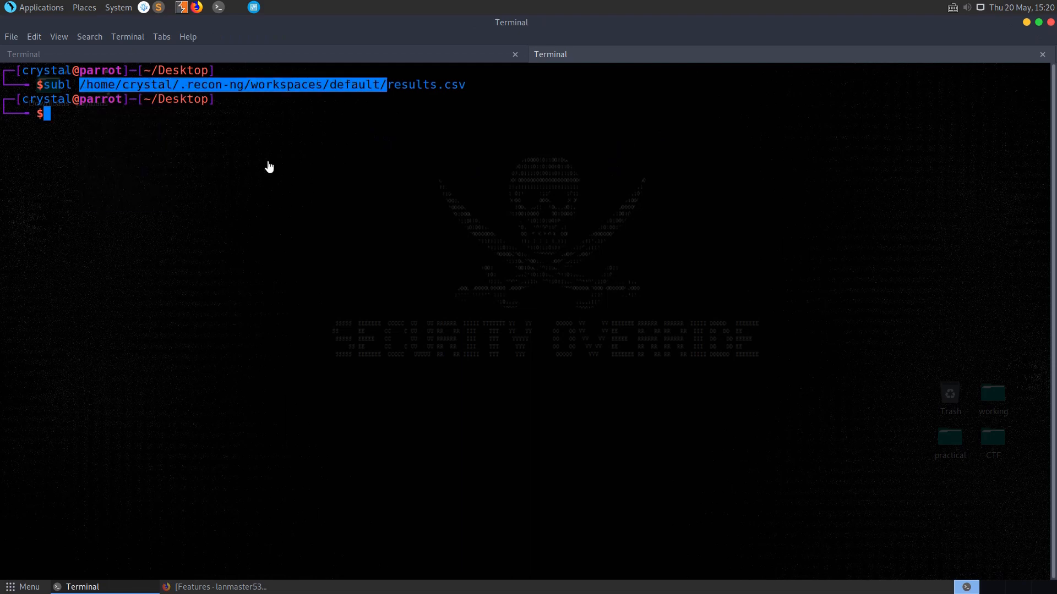
# Copy /home/crystal/.recon-ng/workspaces/default/results.csv onto the Desktop
pyautogui.write('cp /home/crystal/.recon-ng/workspaces/default/')
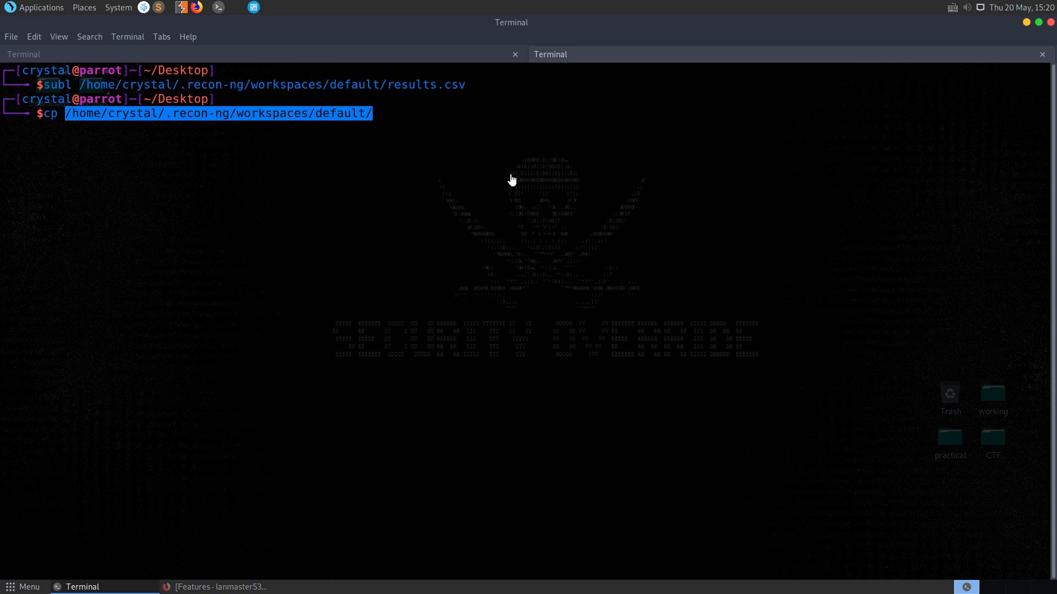
pyautogui.write('results.csv .')
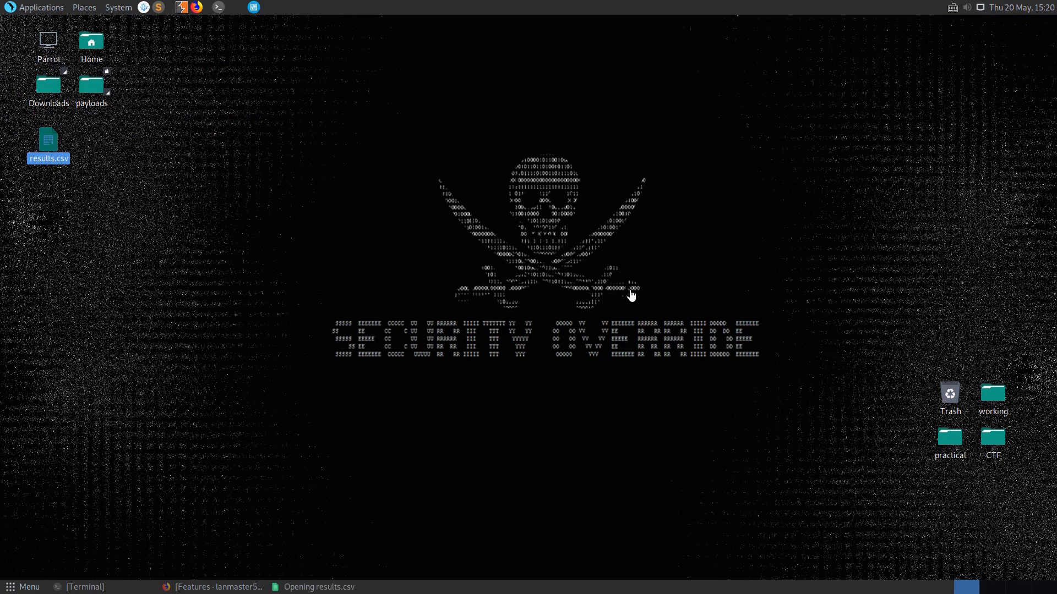
# Open the Desktop copy of results.csv in LibreOffice Calc, reaching the Text Import dialog
pyautogui.doubleClick(48, 144)
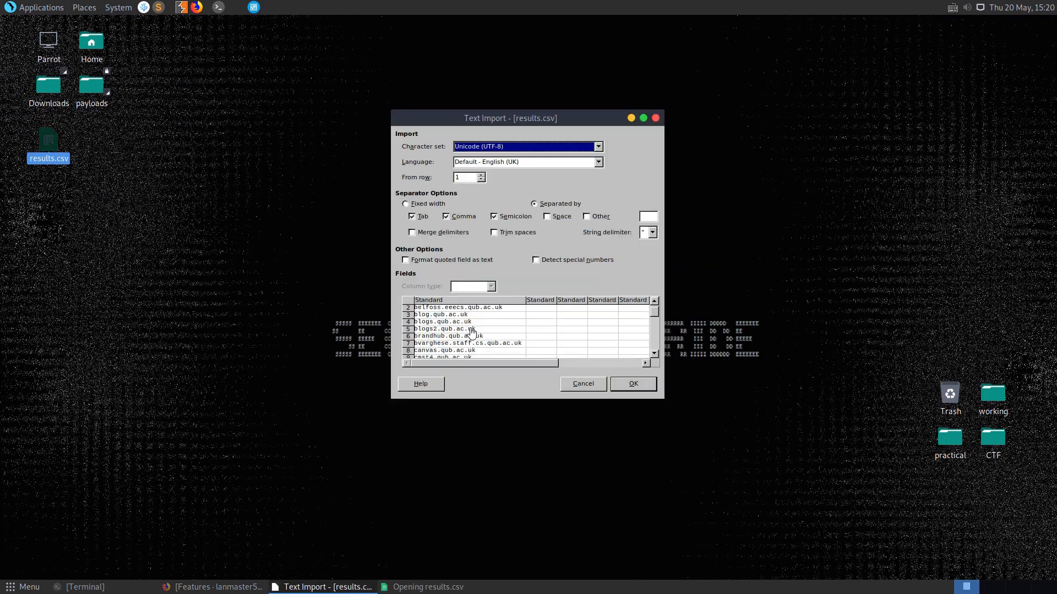